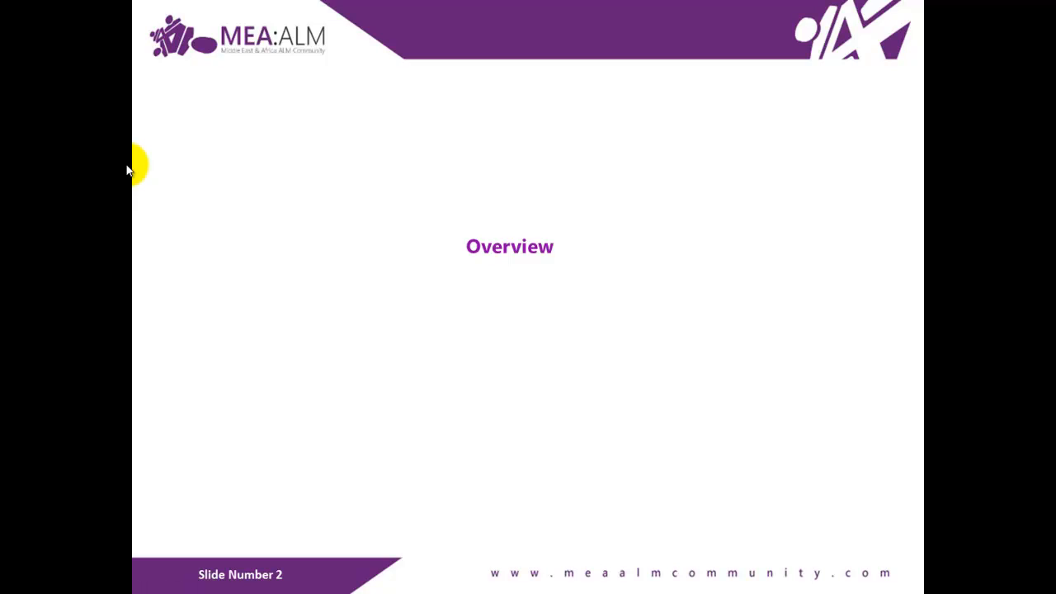
# Advance the slideshow past the Overview slide to the Prerequisites slide
pyautogui.press('Right')
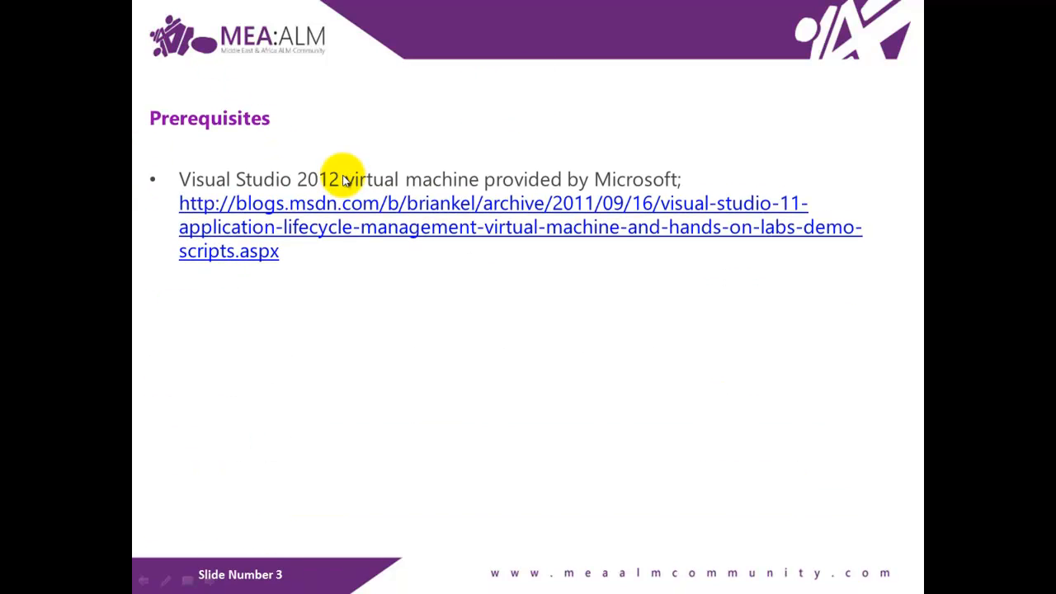
pyautogui.moveTo(180, 283)
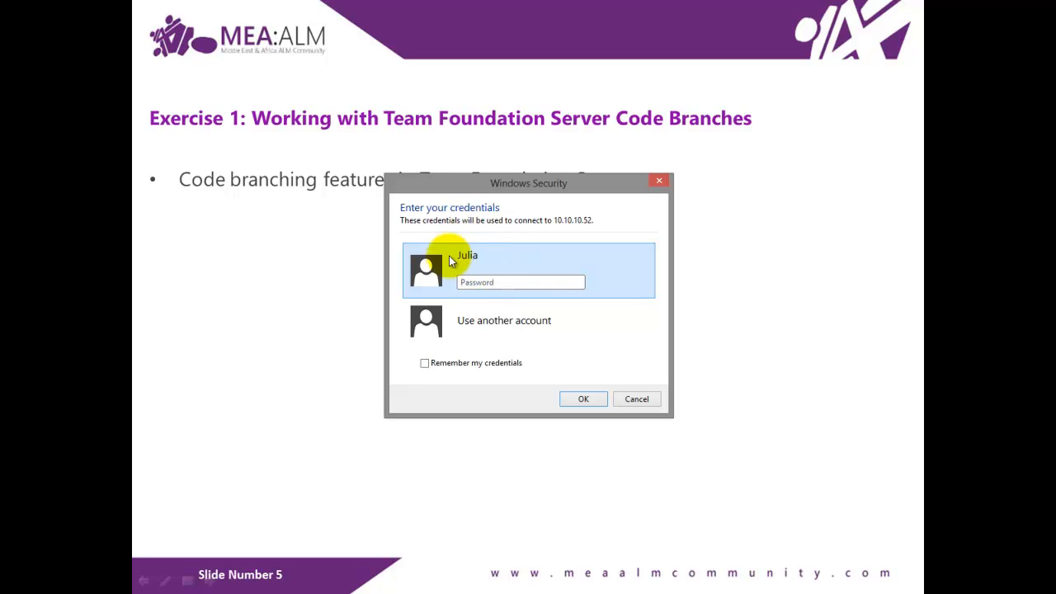
# Enter Julia's password and submit the Windows Security credentials
pyautogui.click(520, 282)
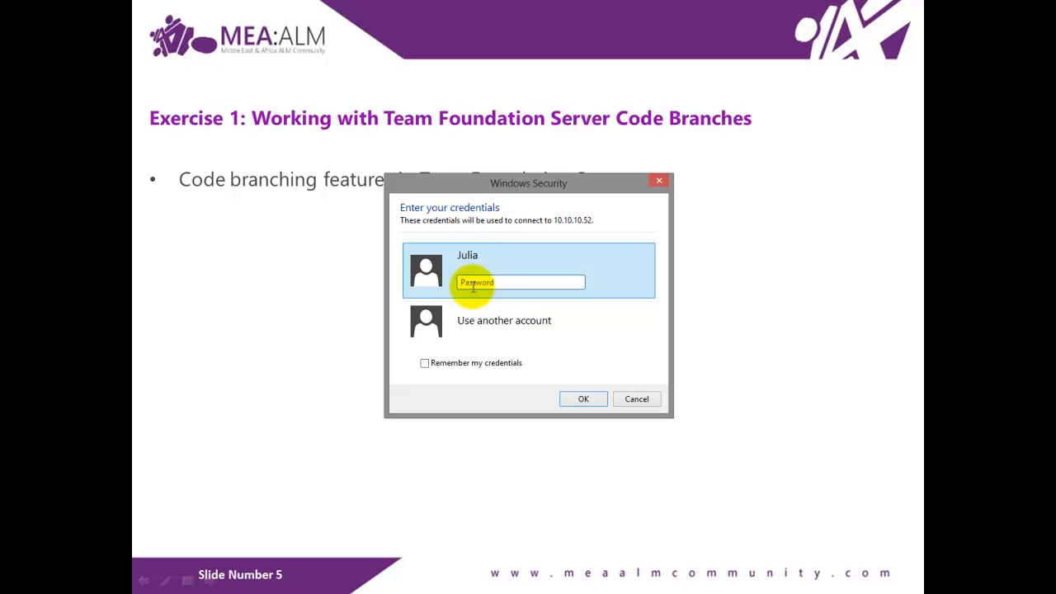
pyautogui.write('•')
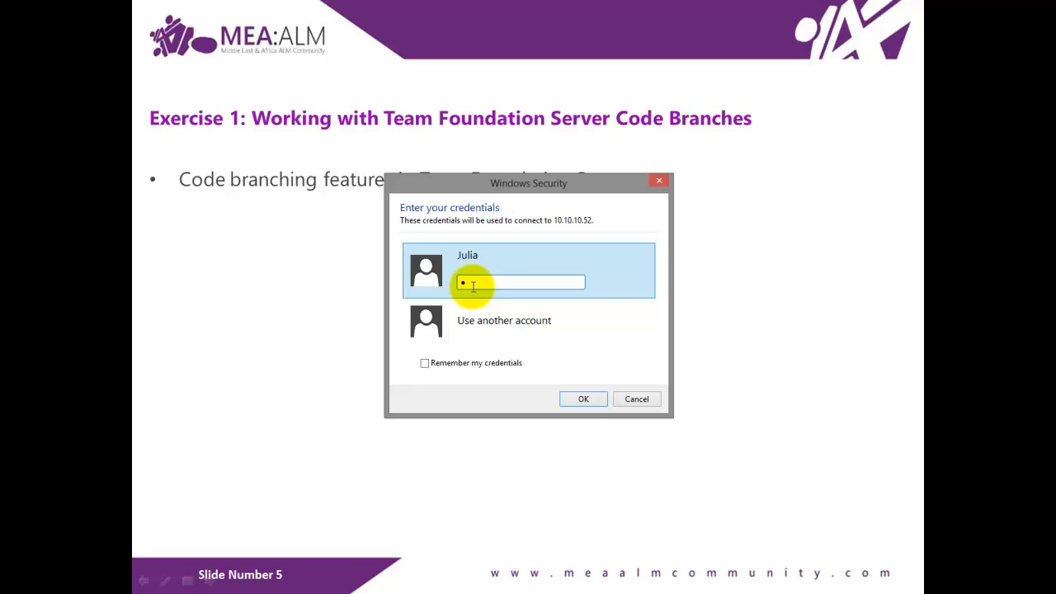
pyautogui.write('•')
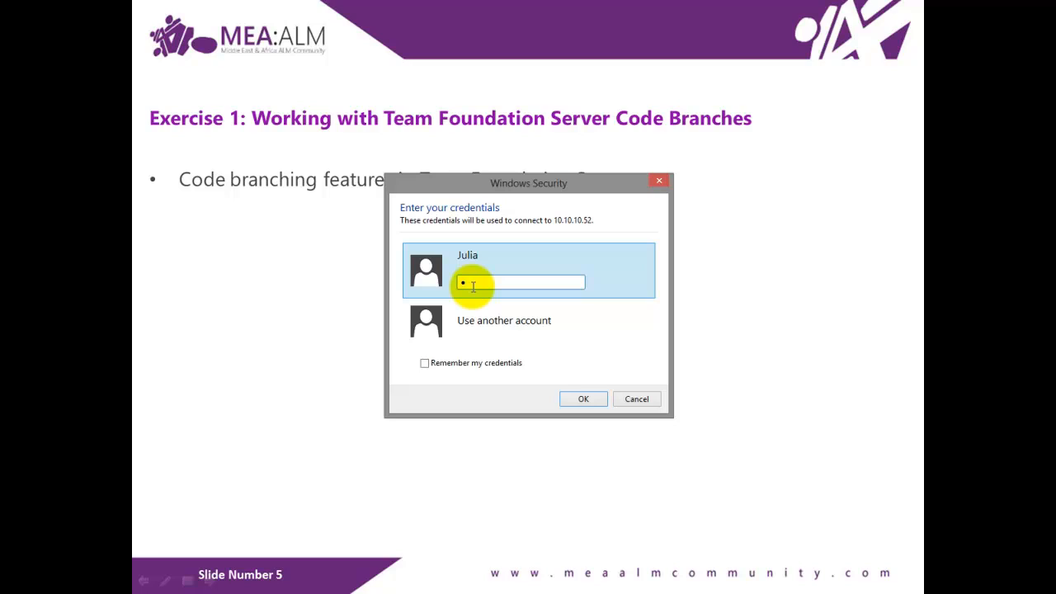
pyautogui.write('•')
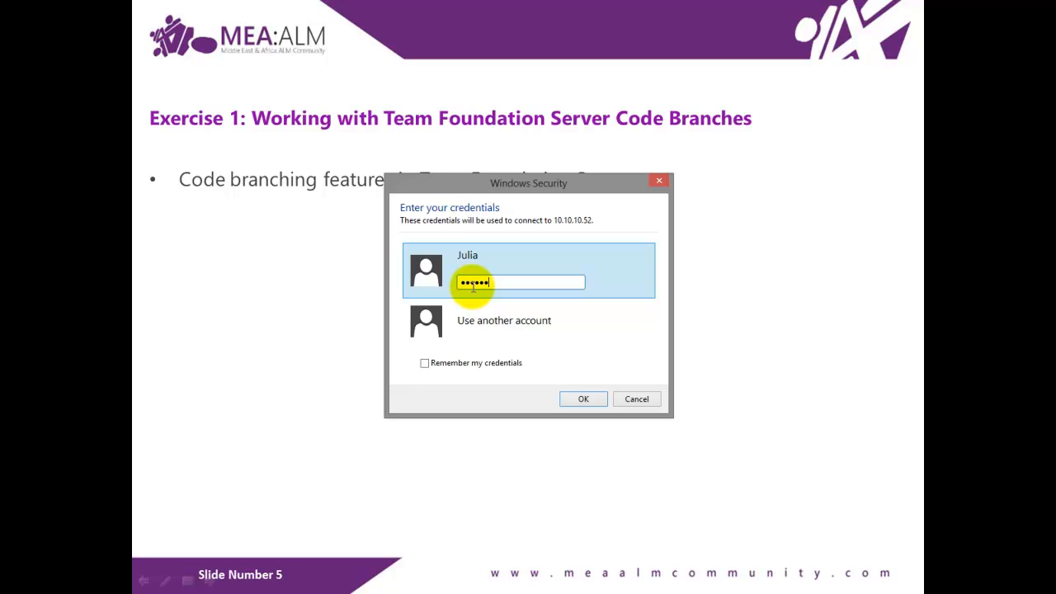
pyautogui.click(583, 399)
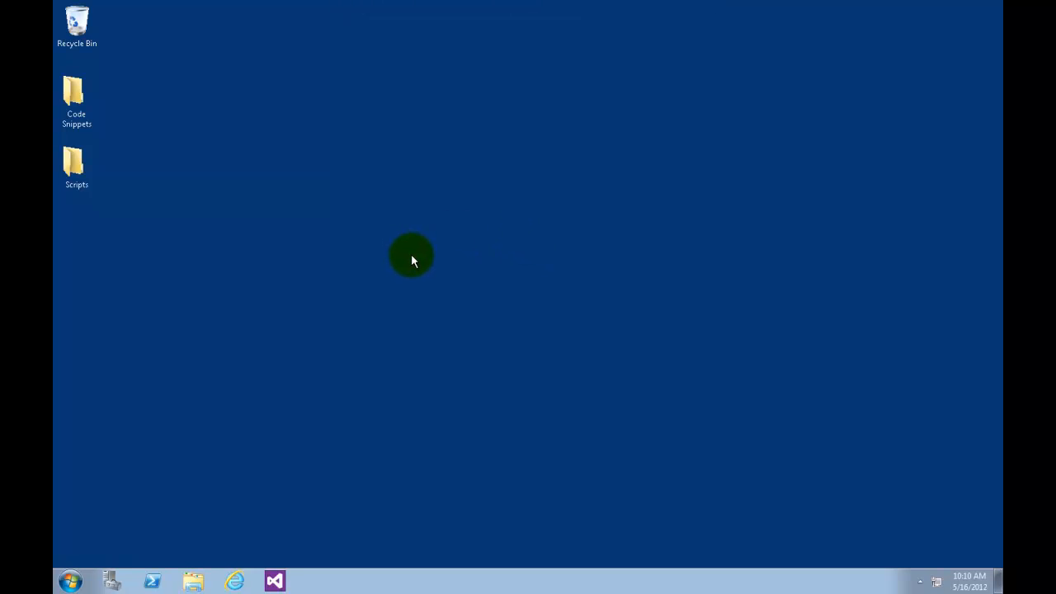
pyautogui.moveTo(415, 265)
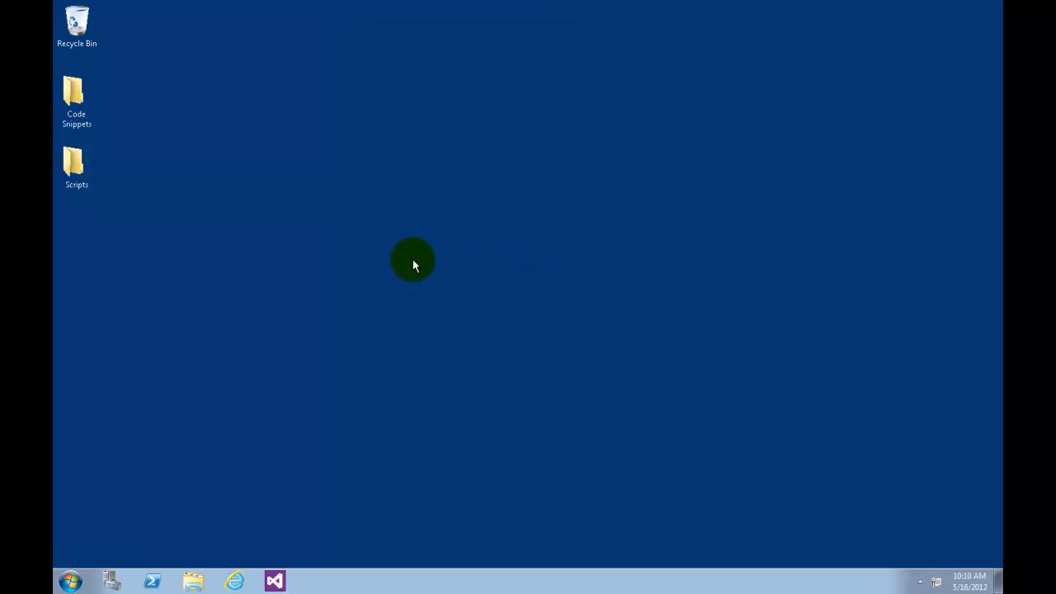
pyautogui.moveTo(73, 580)
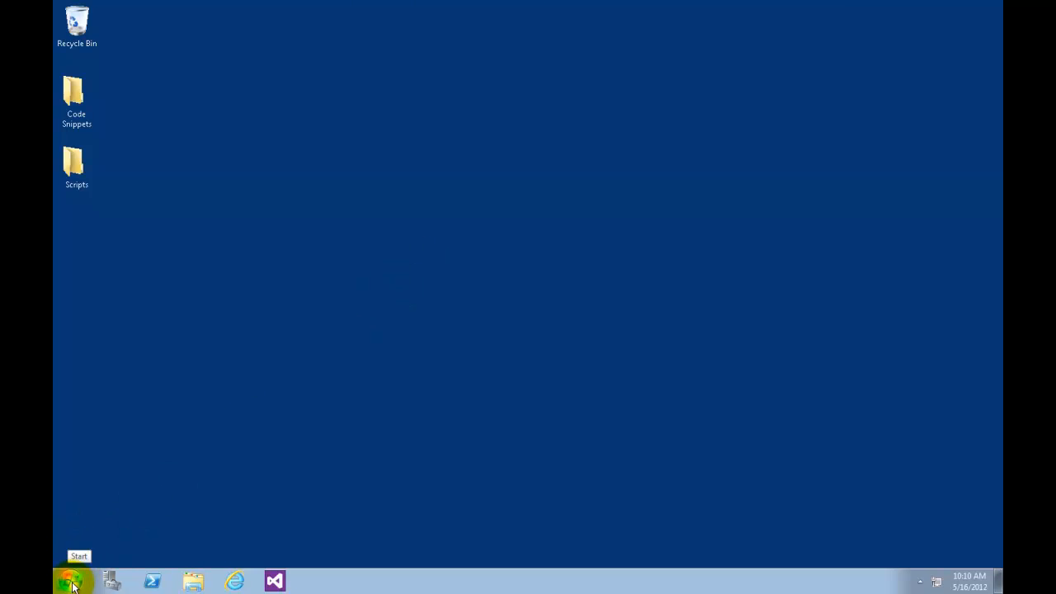
# Start Visual Studio 2012 from Start > All Programs and bring its window up
pyautogui.click(73, 582)
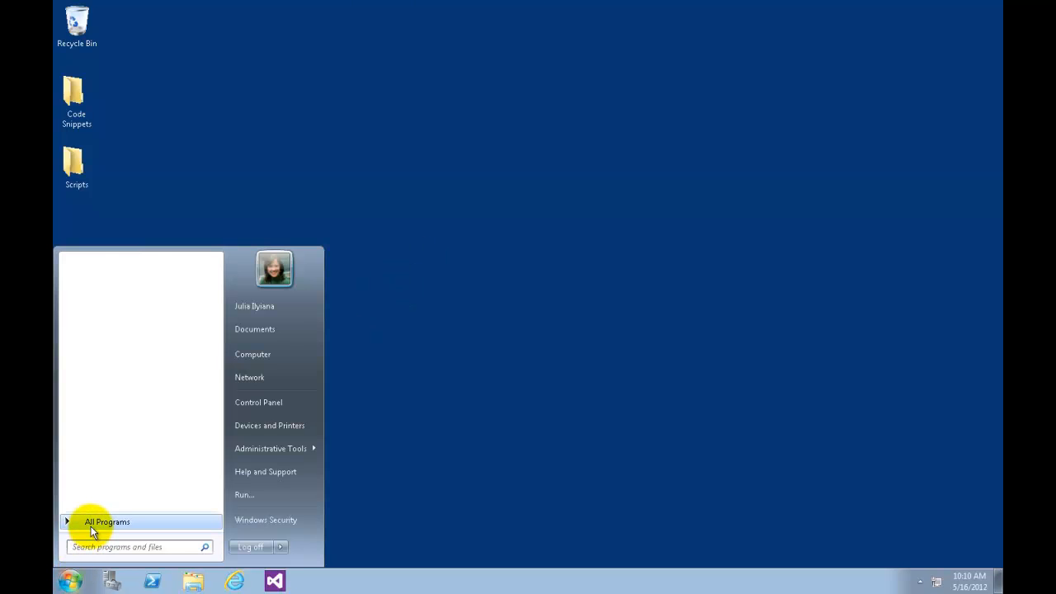
pyautogui.click(106, 521)
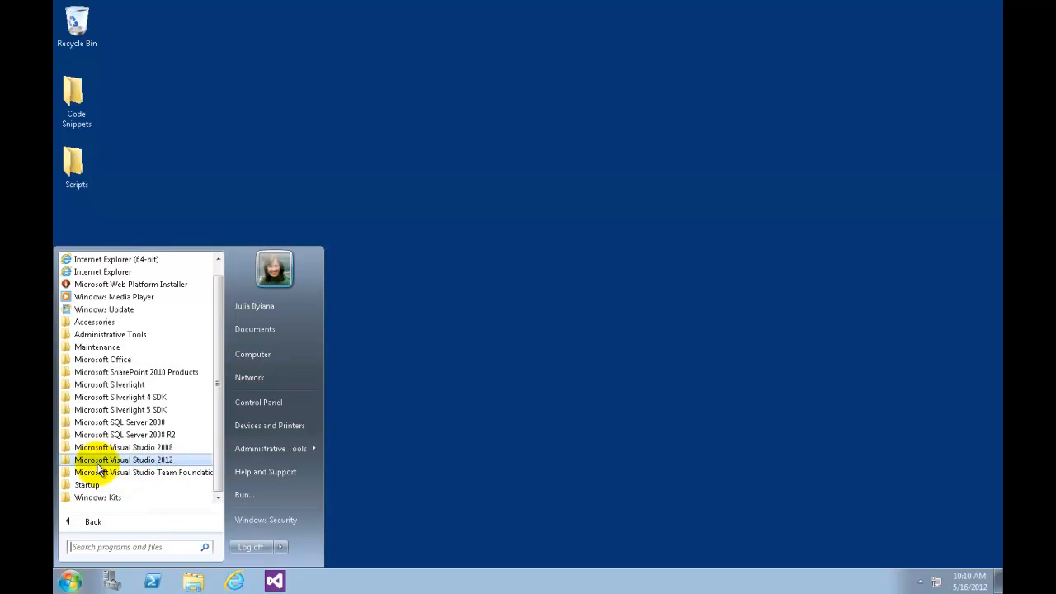
pyautogui.click(124, 459)
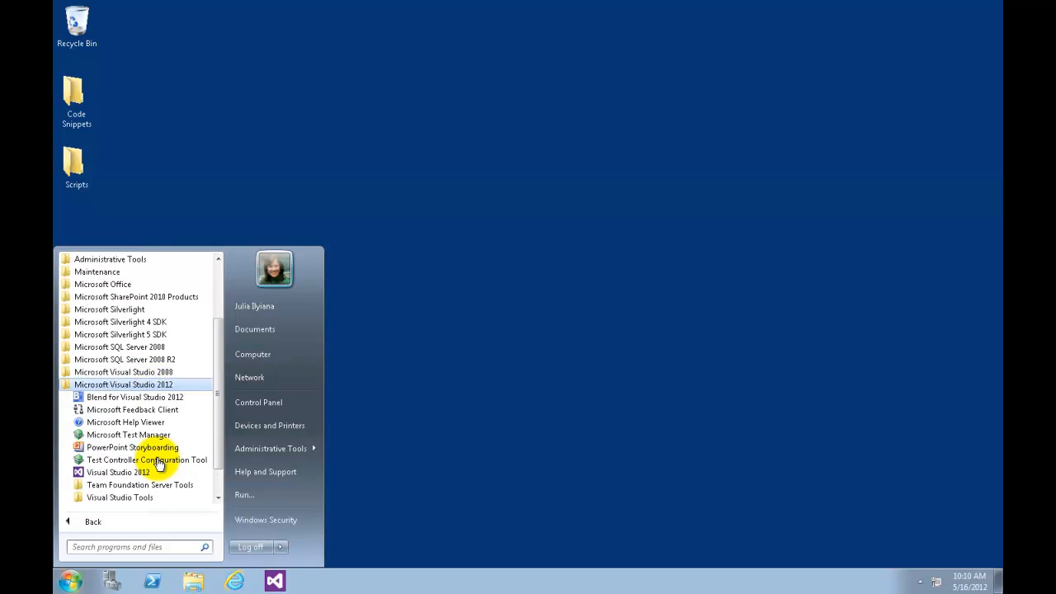
pyautogui.moveTo(118, 472)
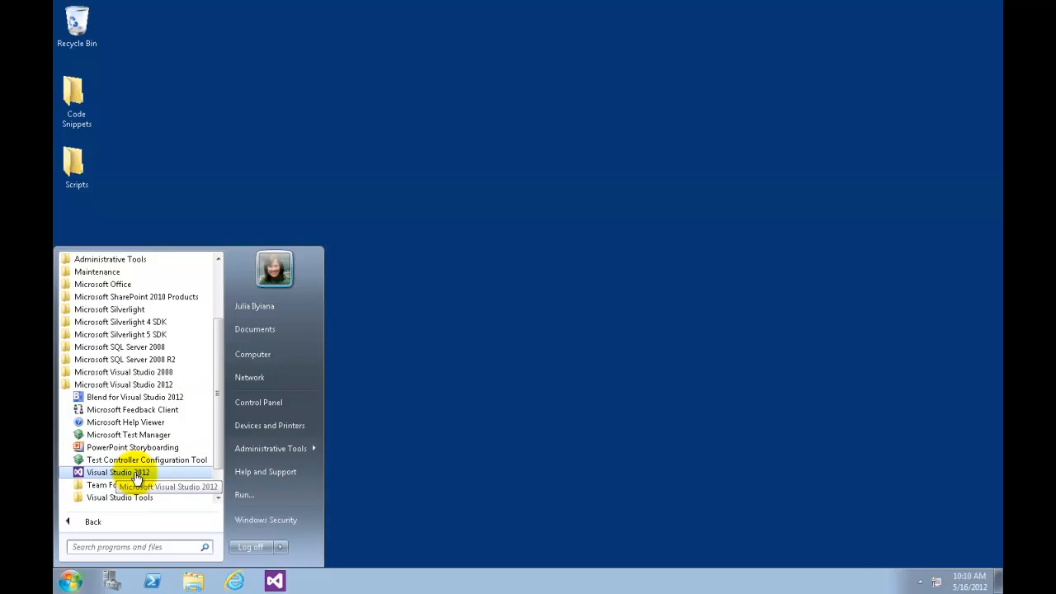
pyautogui.moveTo(339, 296)
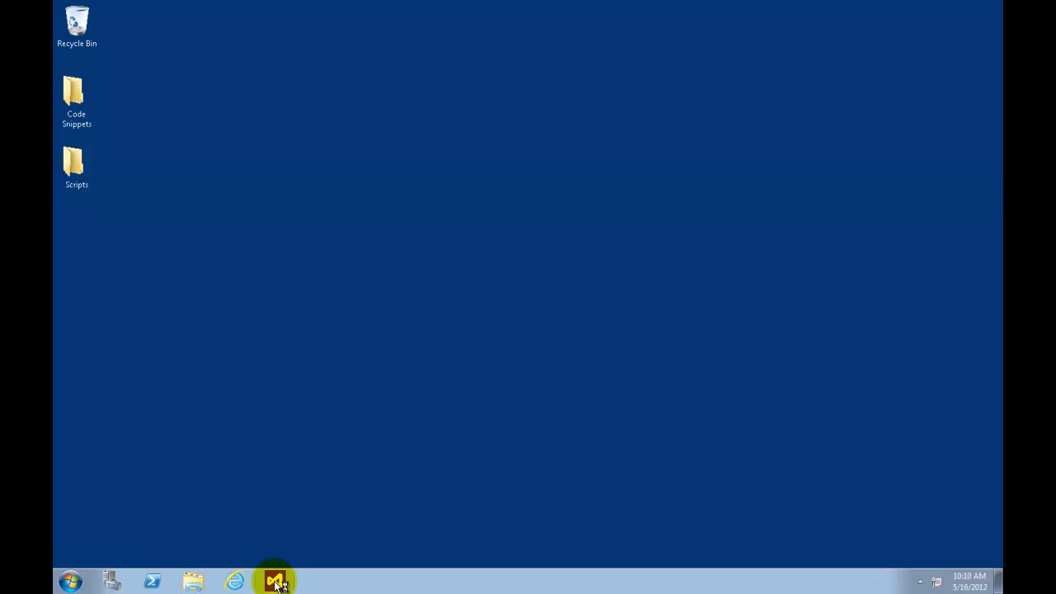
pyautogui.click(275, 582)
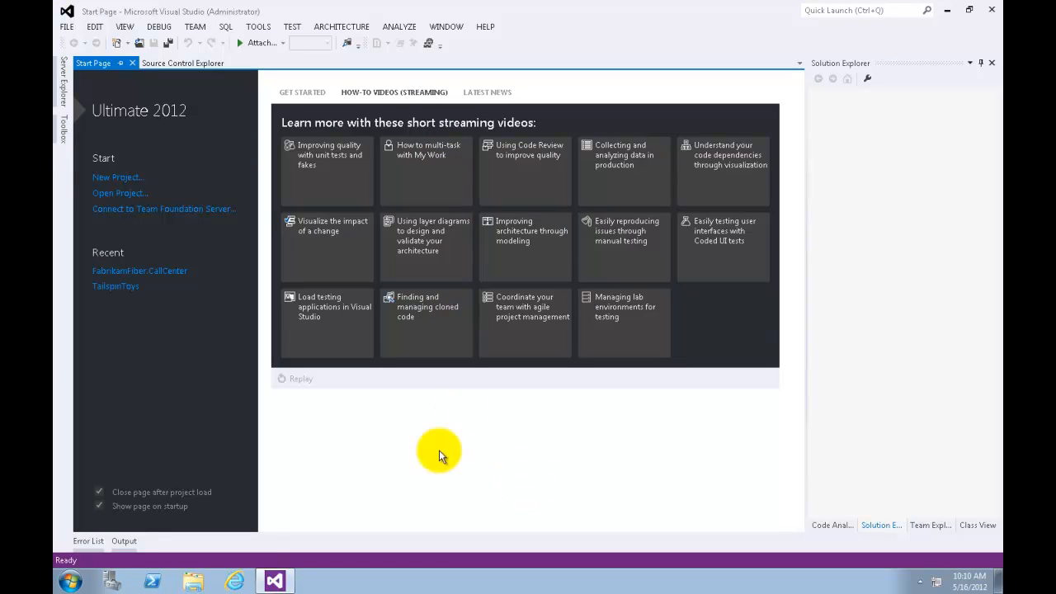
pyautogui.moveTo(394, 417)
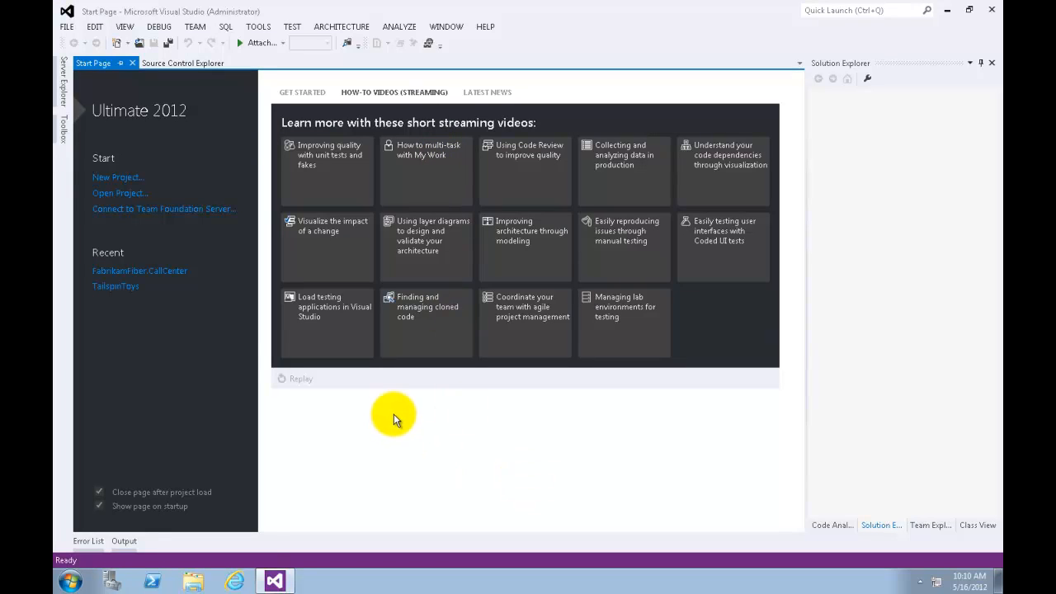
pyautogui.moveTo(125, 26)
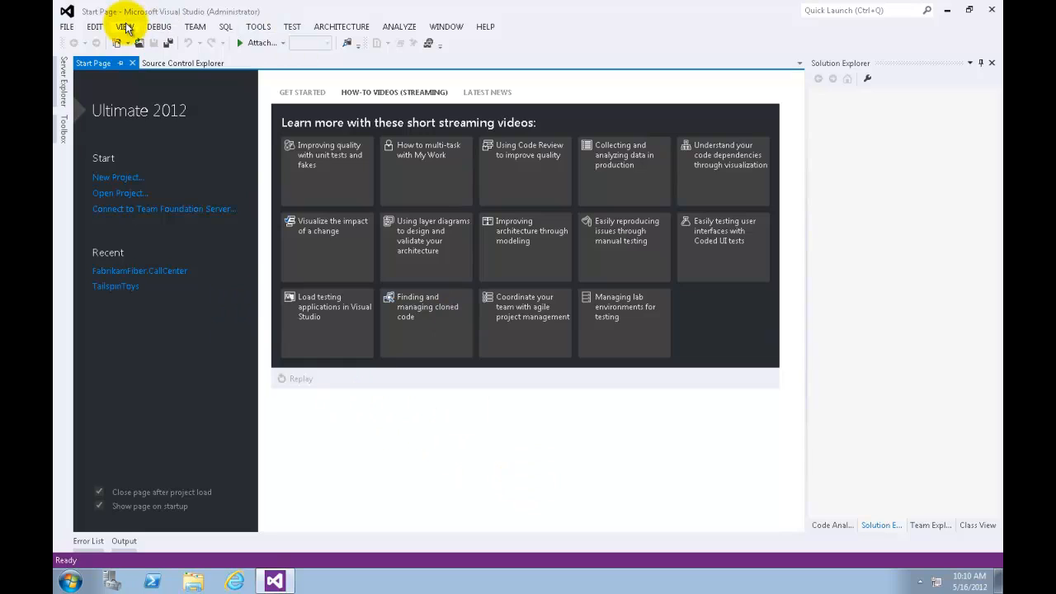
# Open Source Control Explorer via View > Other Windows
pyautogui.click(125, 26)
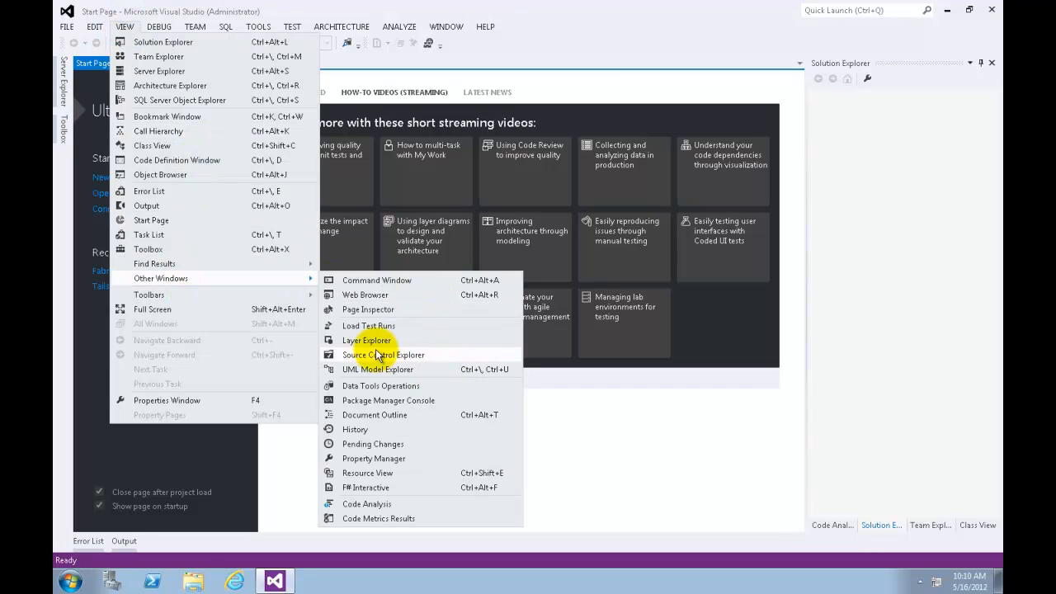
pyautogui.moveTo(398, 361)
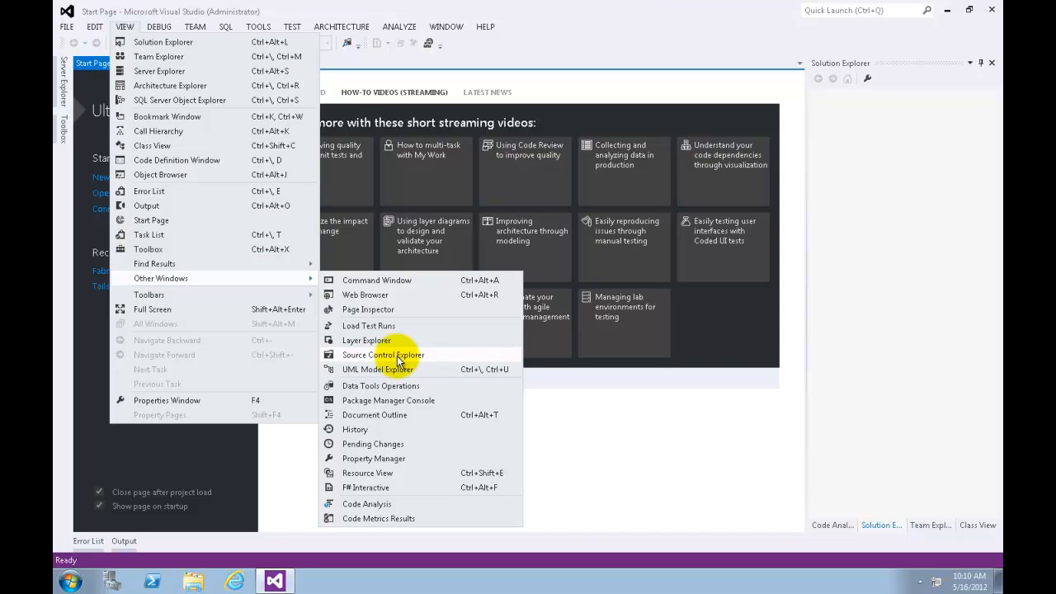
pyautogui.click(383, 354)
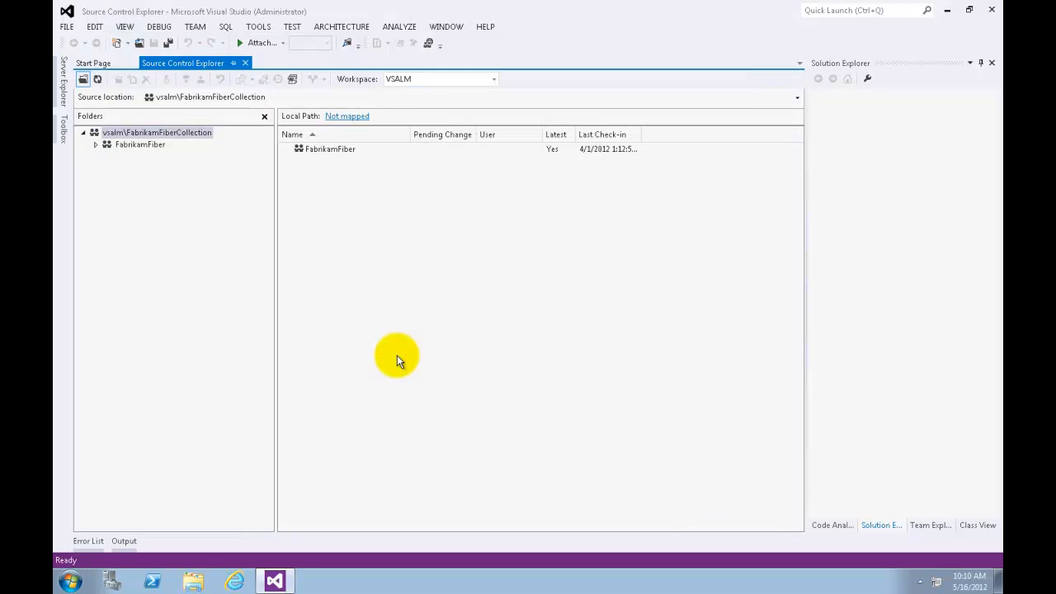
pyautogui.moveTo(132, 239)
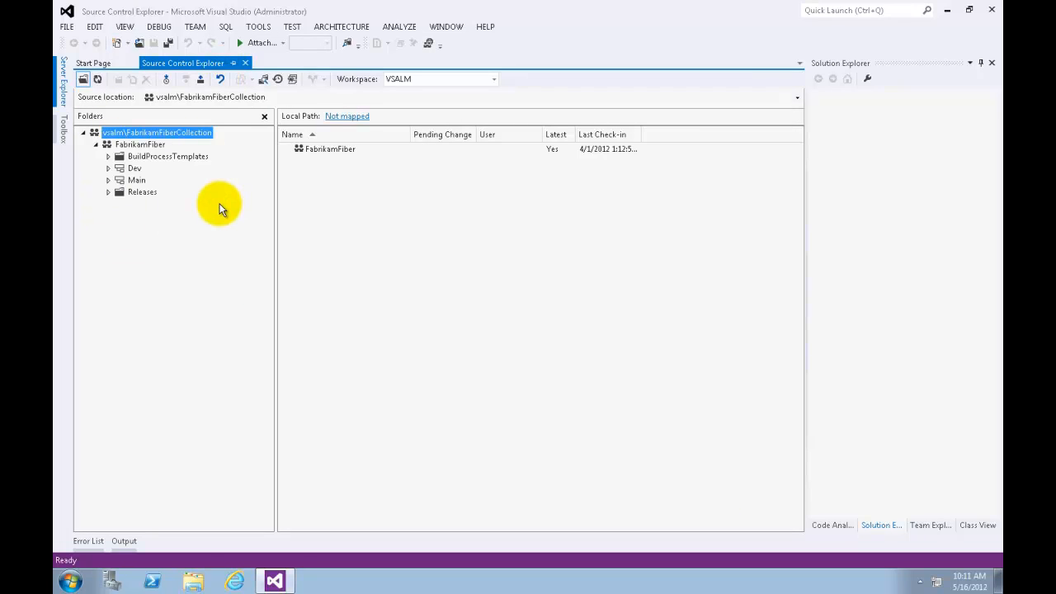
pyautogui.moveTo(186, 227)
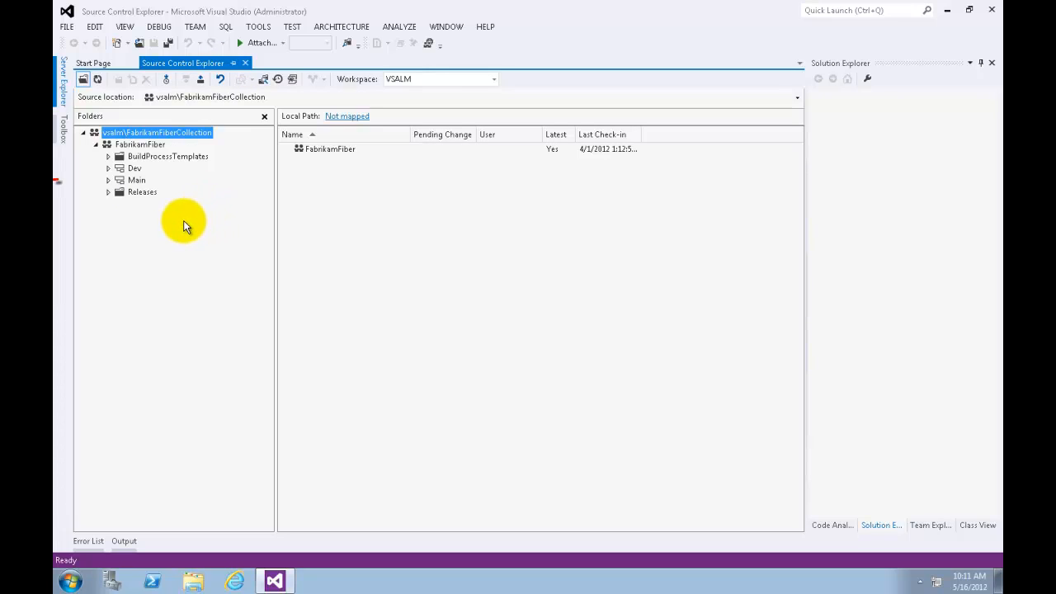
# Expand the Main, Dev and Releases branches and list Release1's folders
pyautogui.click(108, 180)
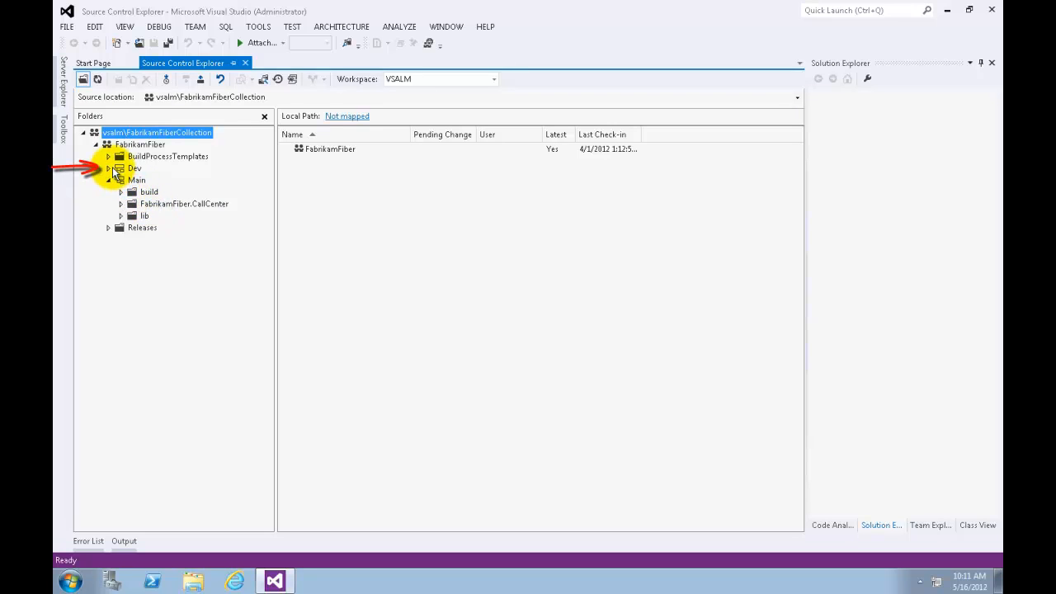
pyautogui.click(108, 168)
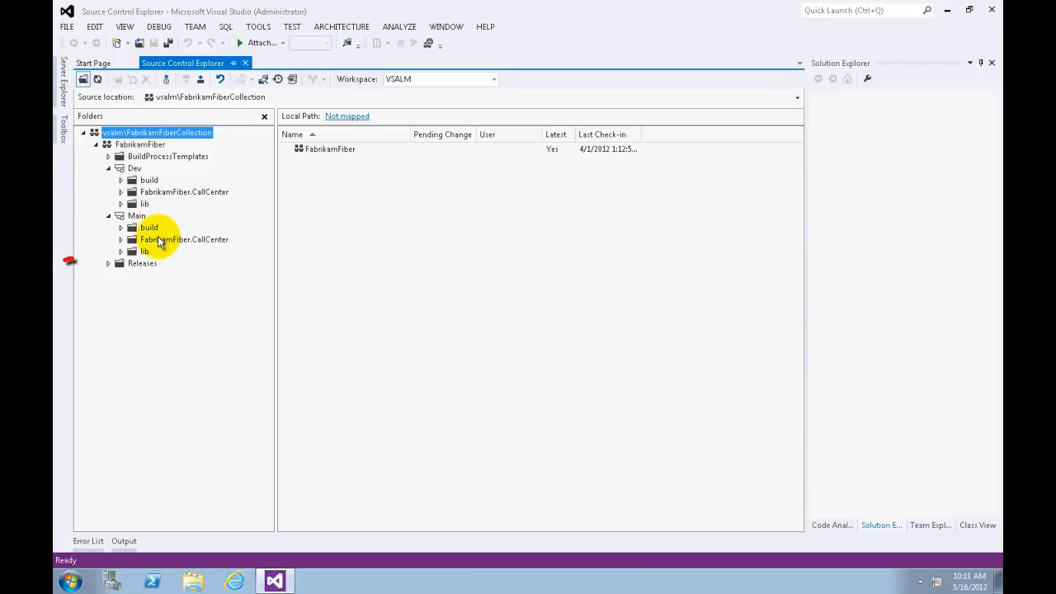
pyautogui.click(108, 263)
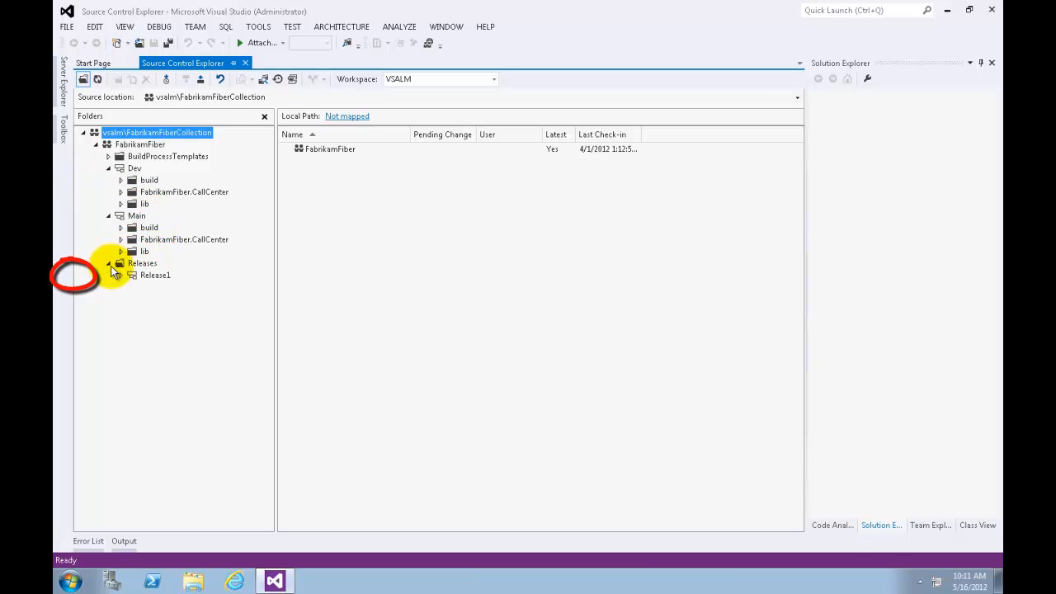
pyautogui.click(120, 274)
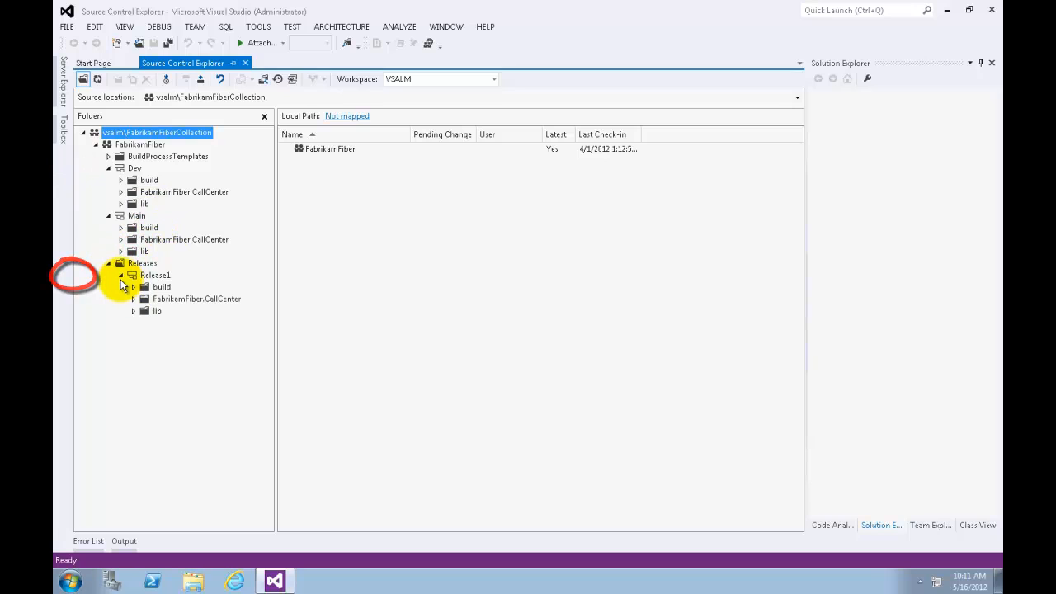
pyautogui.click(155, 275)
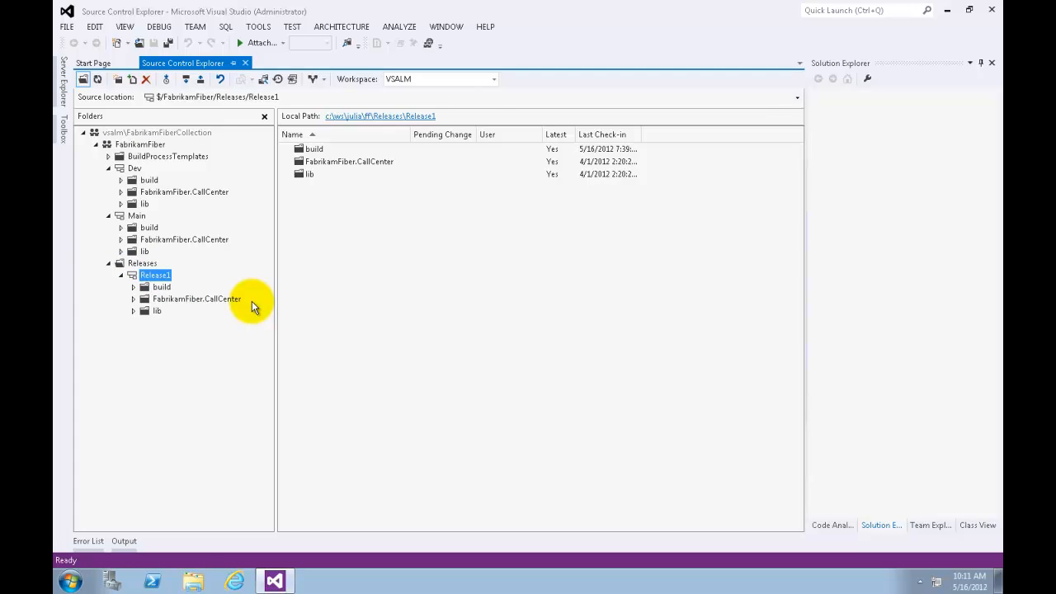
pyautogui.moveTo(124, 347)
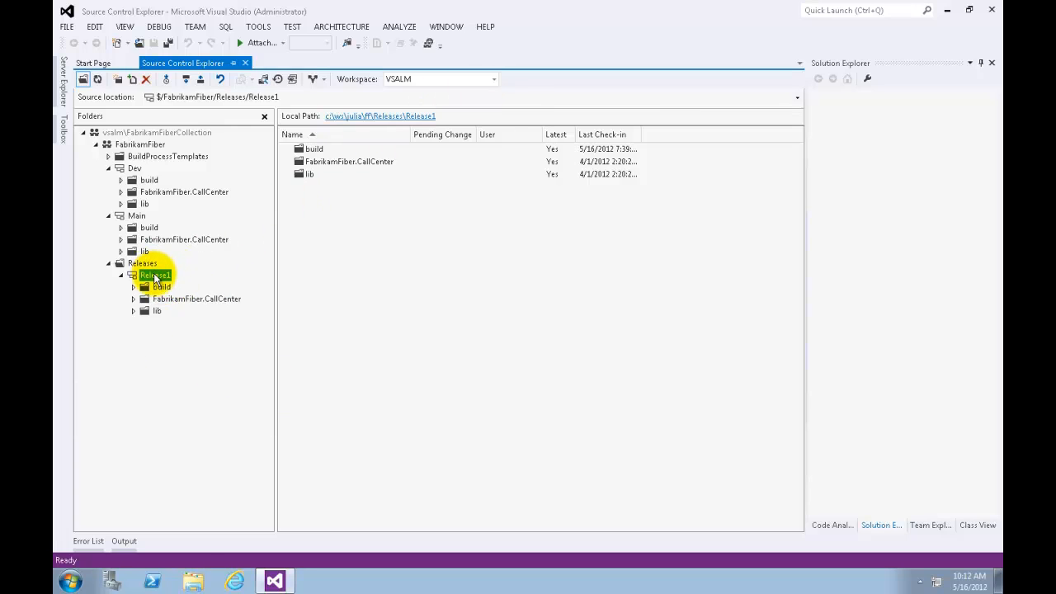
# Open Release1's Properties and view its Relationships page showing Main as parent
pyautogui.rightClick(155, 274)
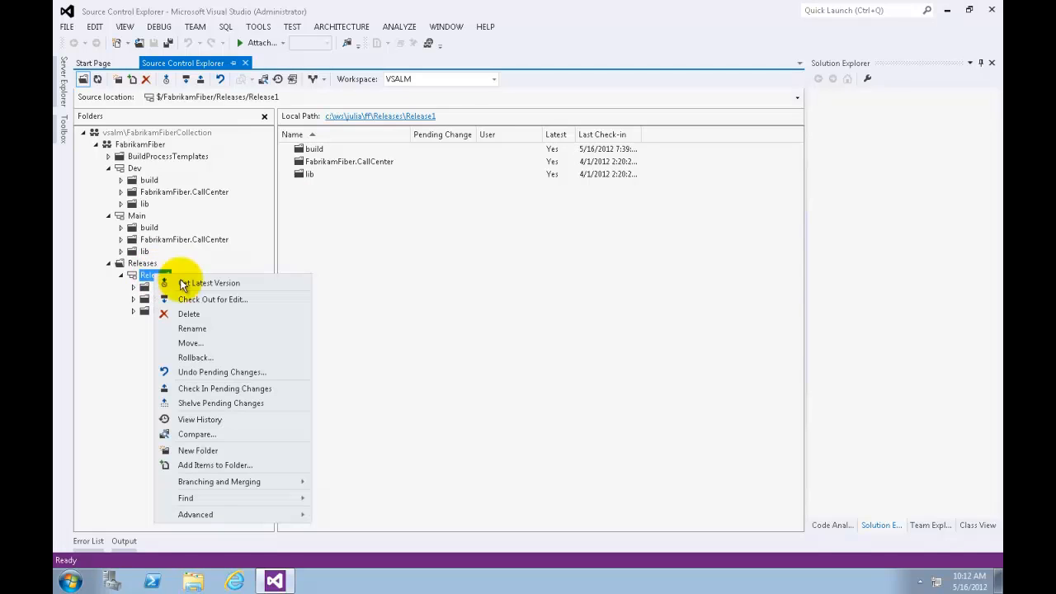
pyautogui.moveTo(195, 514)
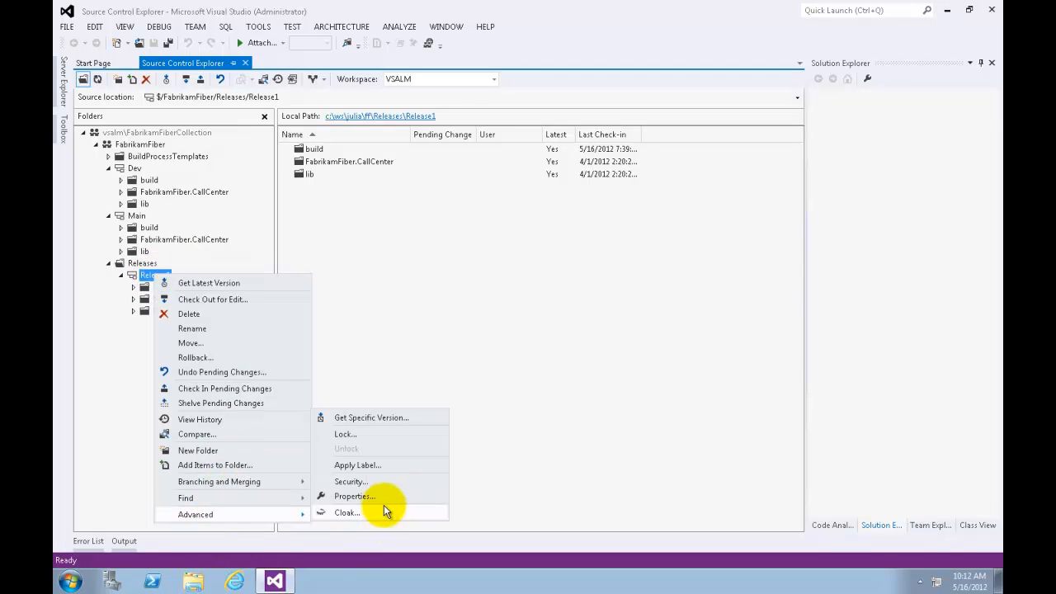
pyautogui.click(354, 496)
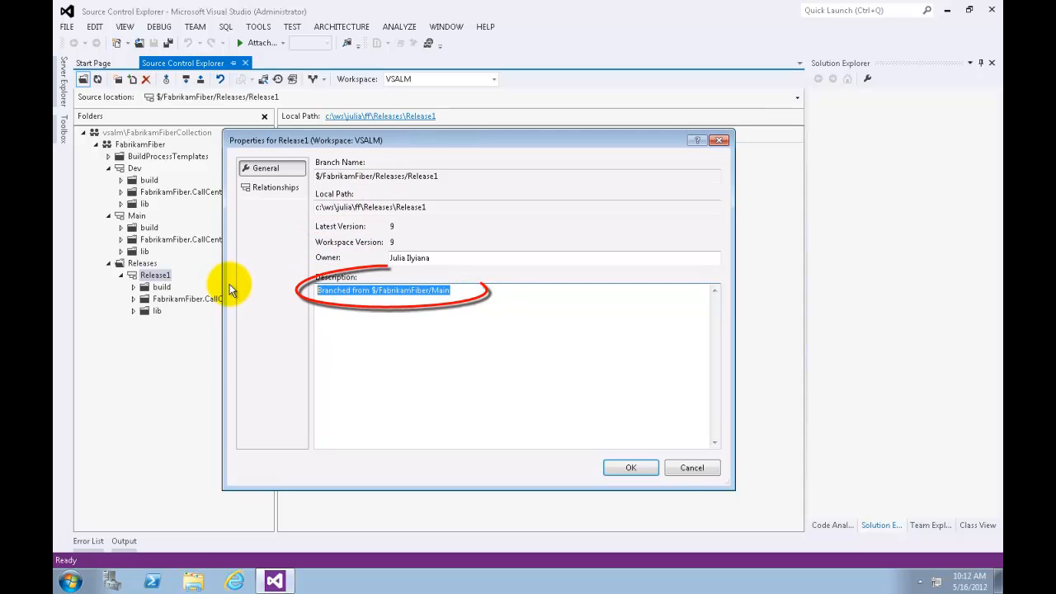
pyautogui.click(276, 187)
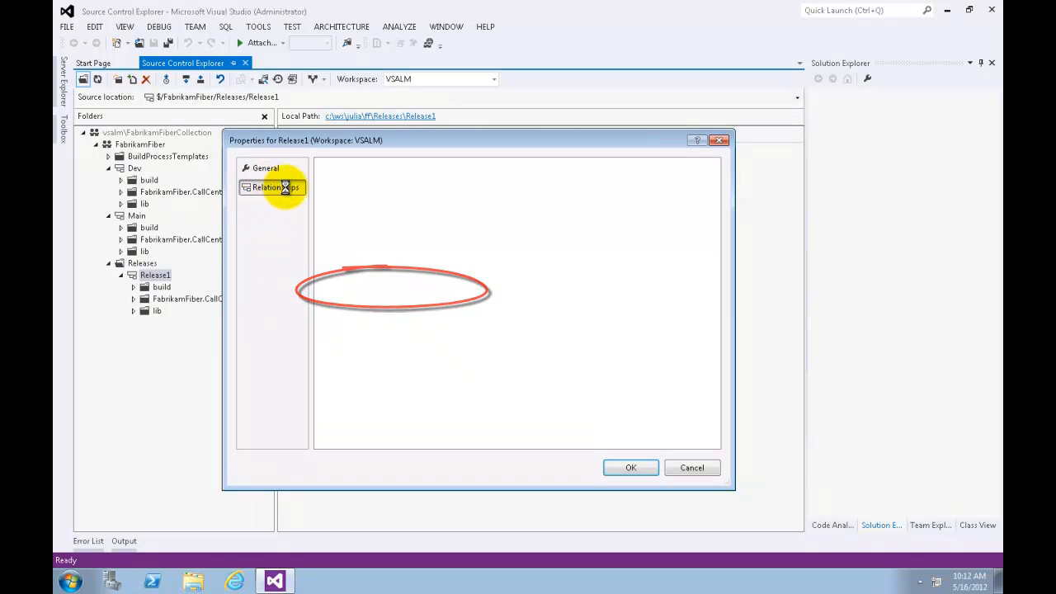
pyautogui.click(275, 188)
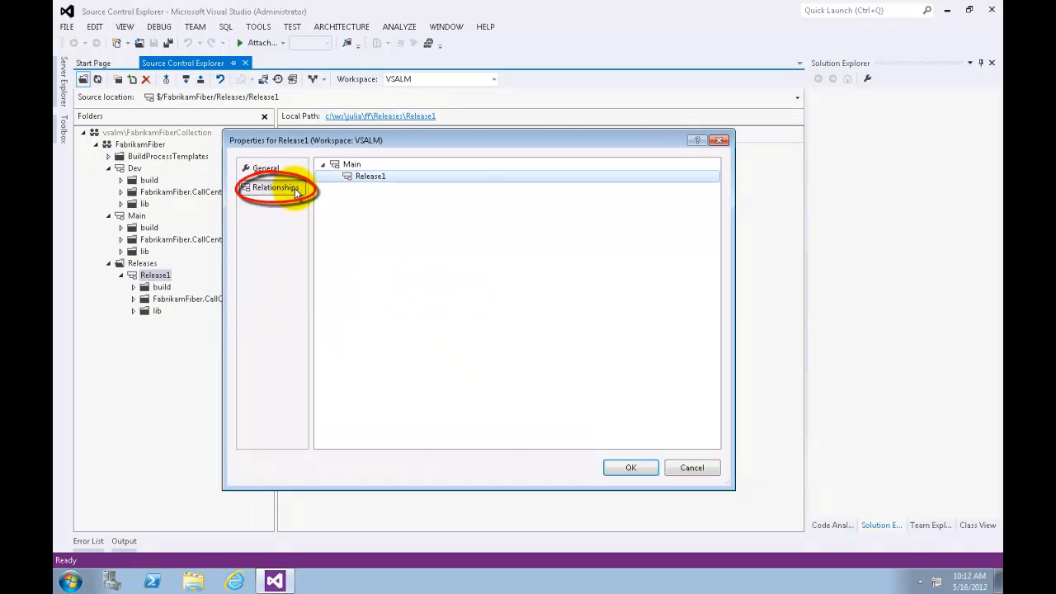
pyautogui.click(370, 175)
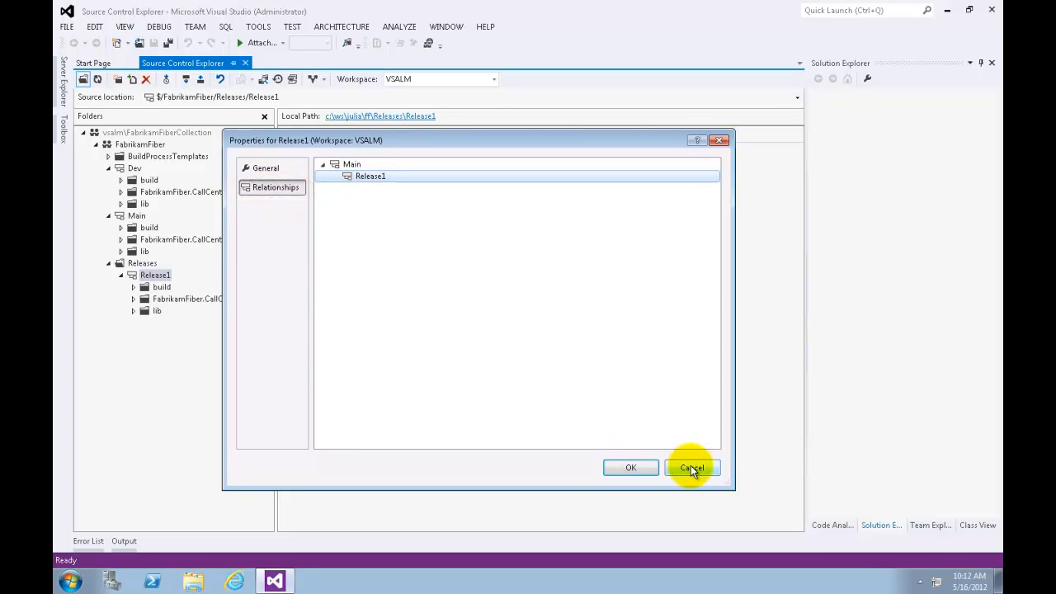
# Cancel the Properties dialog and open FabrikamFiber.CallCenter.sln from Release1
pyautogui.click(691, 468)
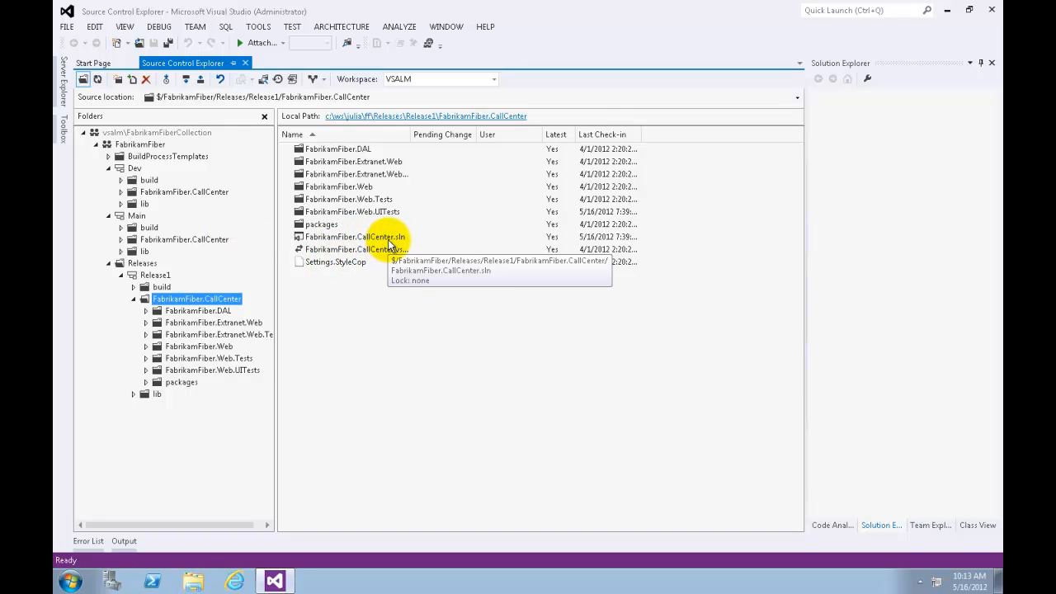
pyautogui.click(355, 236)
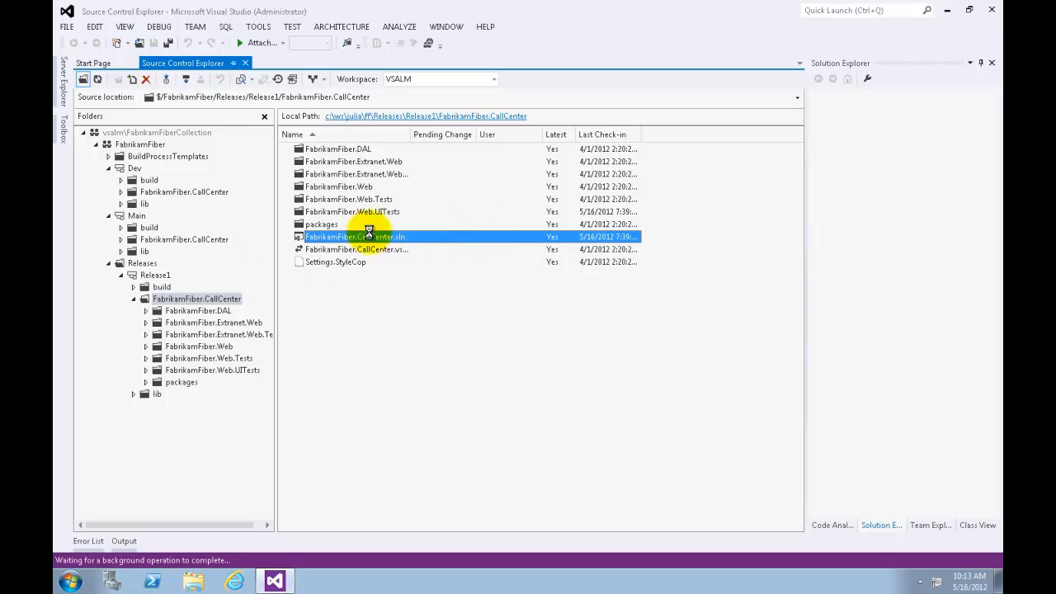
pyautogui.doubleClick(355, 237)
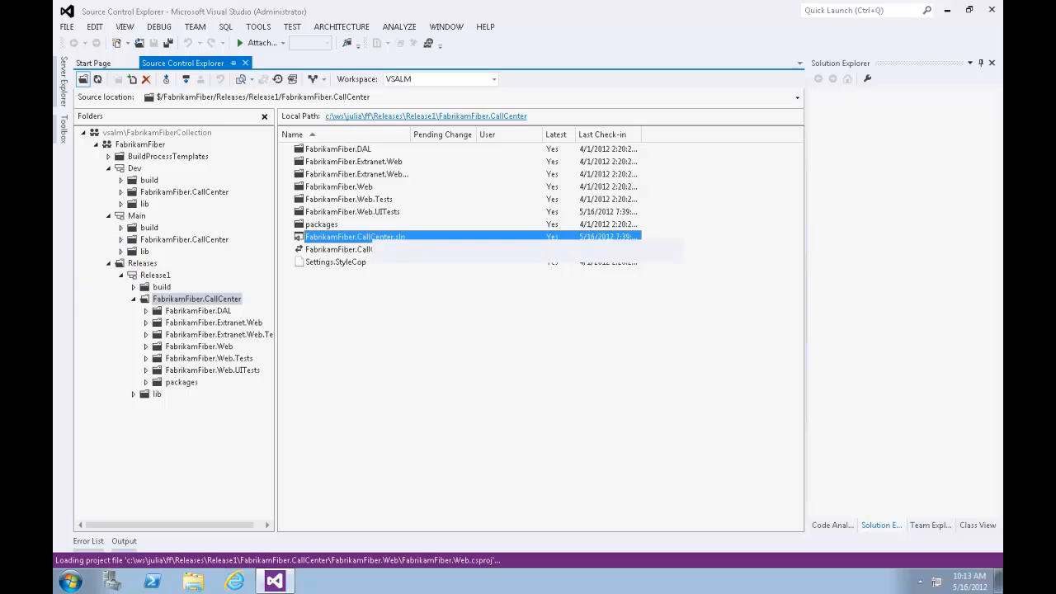
pyautogui.doubleClick(354, 237)
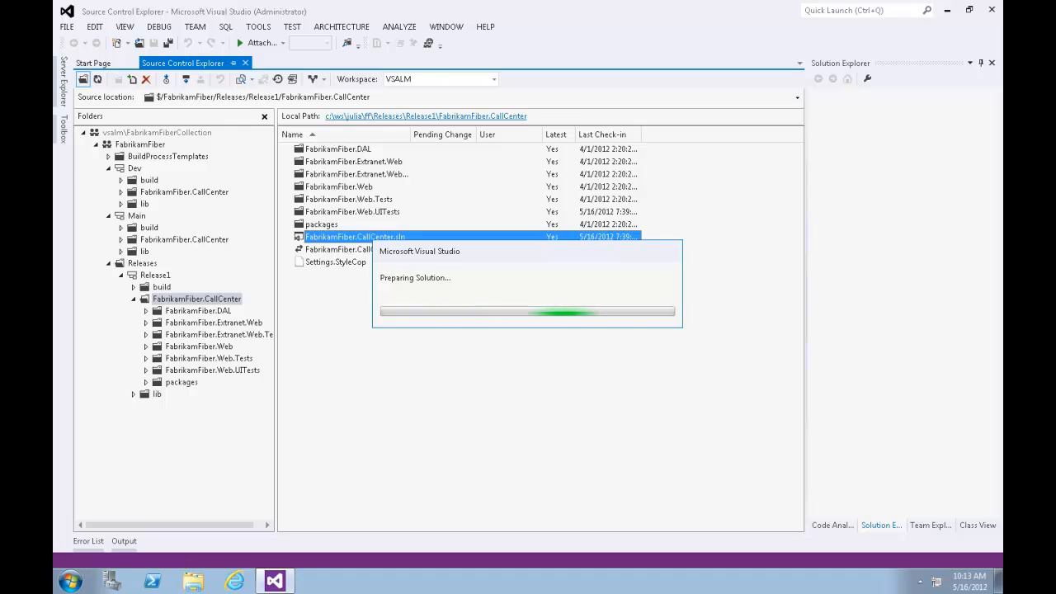
pyautogui.doubleClick(355, 237)
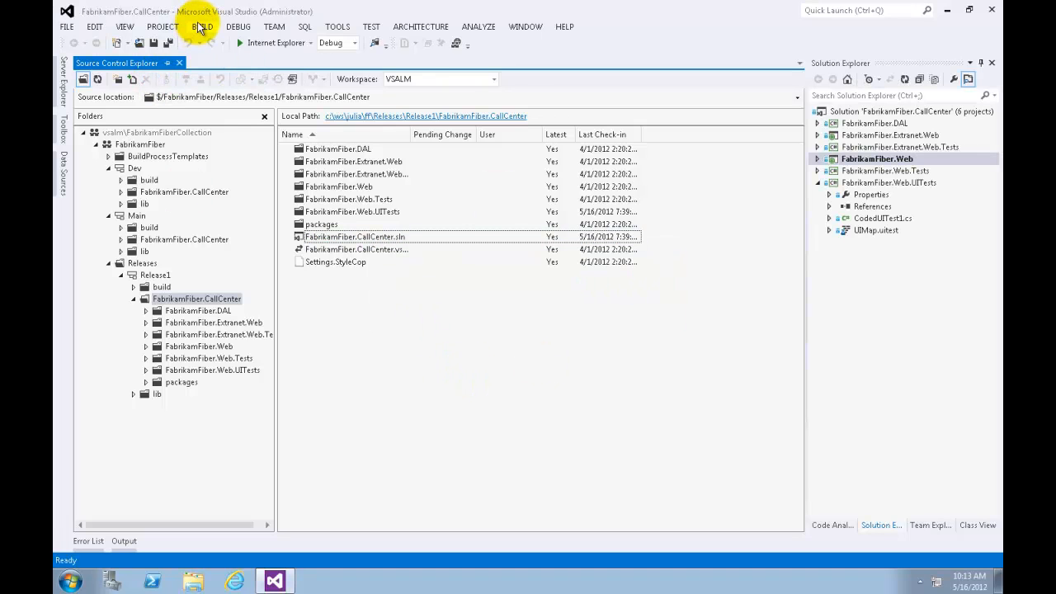
# Rebuild the Release1 CallCenter solution so all six projects succeed
pyautogui.click(202, 26)
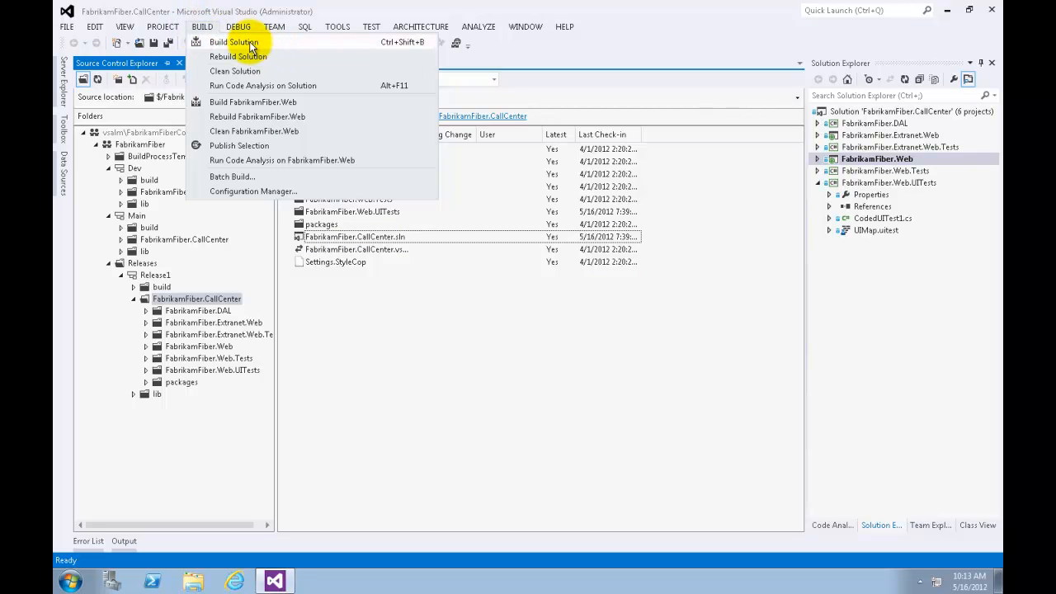
pyautogui.moveTo(238, 56)
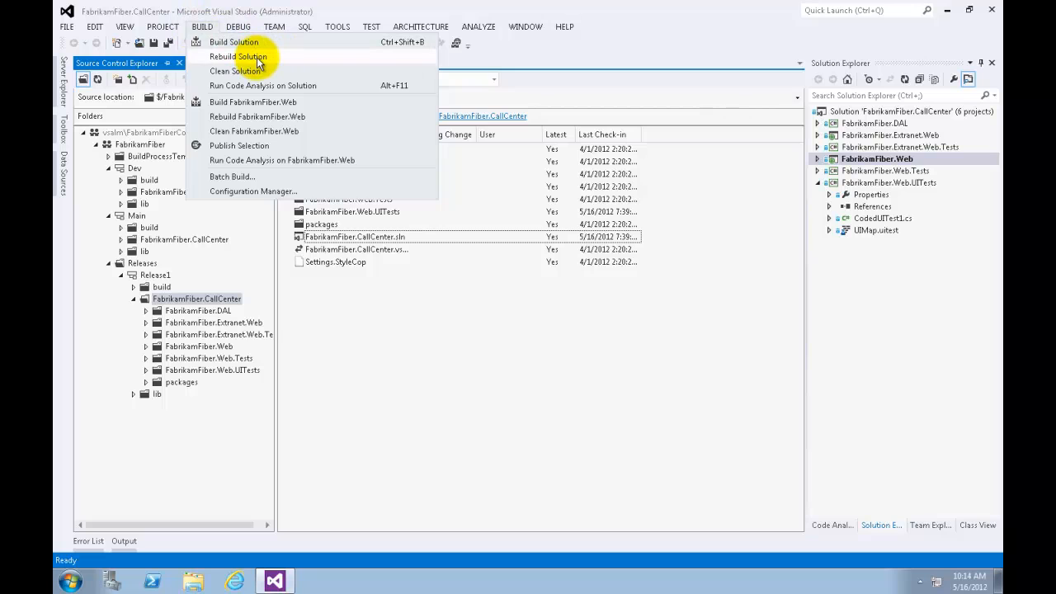
pyautogui.click(237, 56)
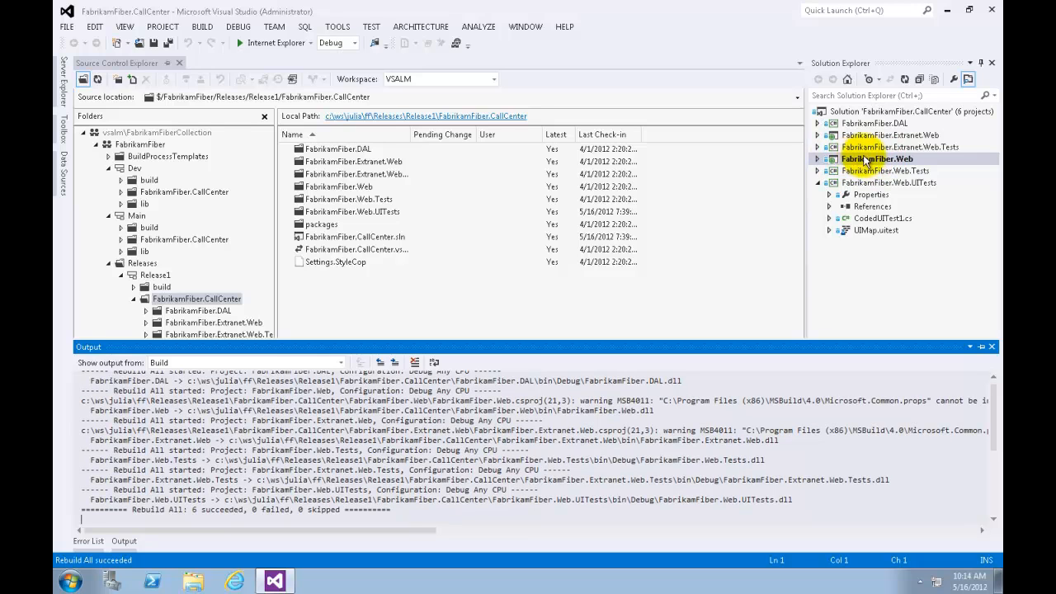
# Set FabrikamFiber.Web as the startup project from Solution Explorer
pyautogui.rightClick(876, 159)
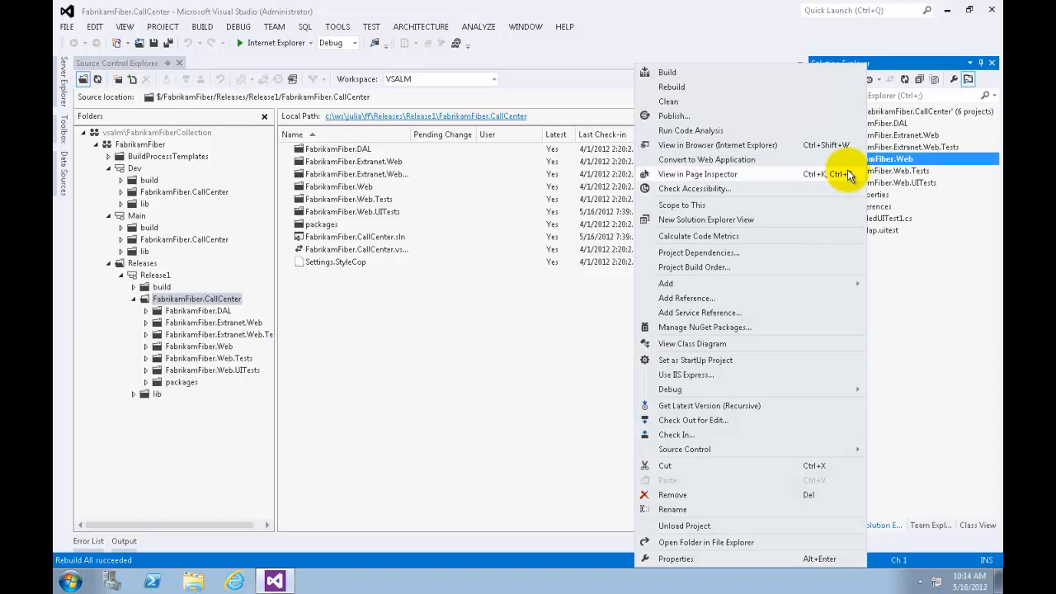
pyautogui.moveTo(713, 368)
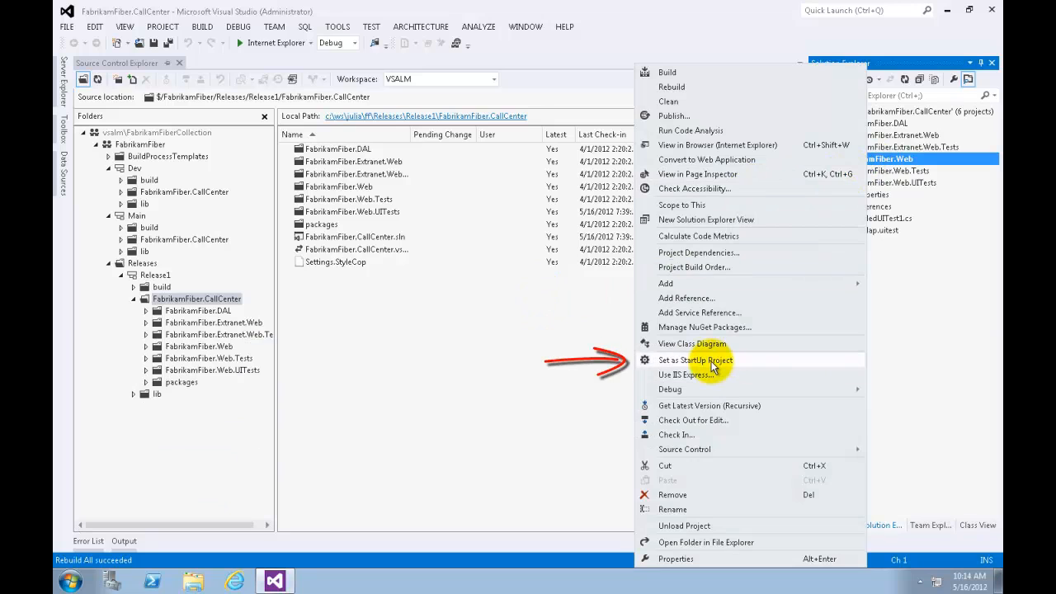
pyautogui.click(695, 360)
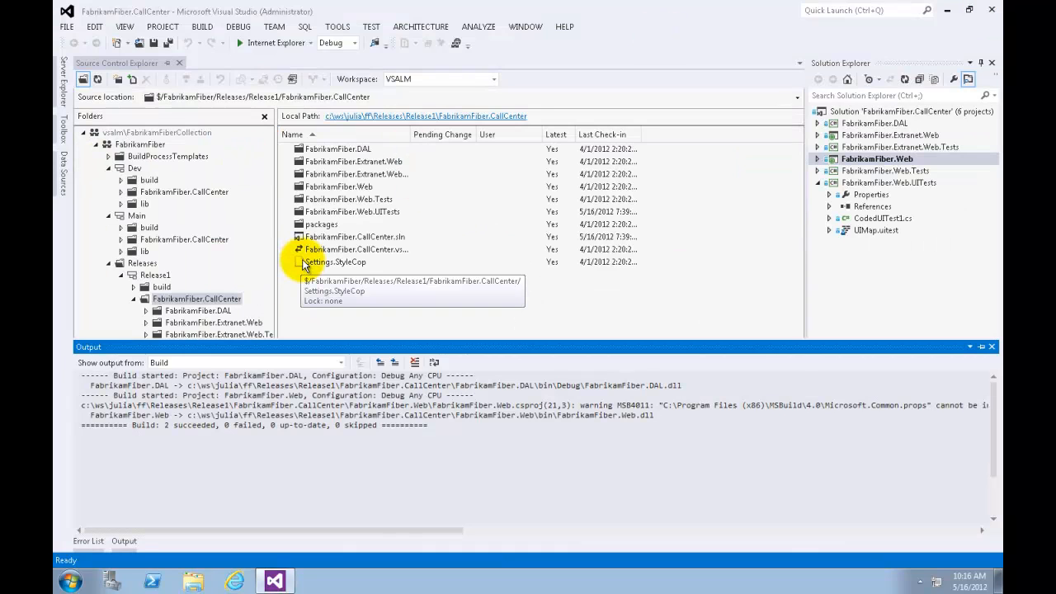
pyautogui.moveTo(390, 303)
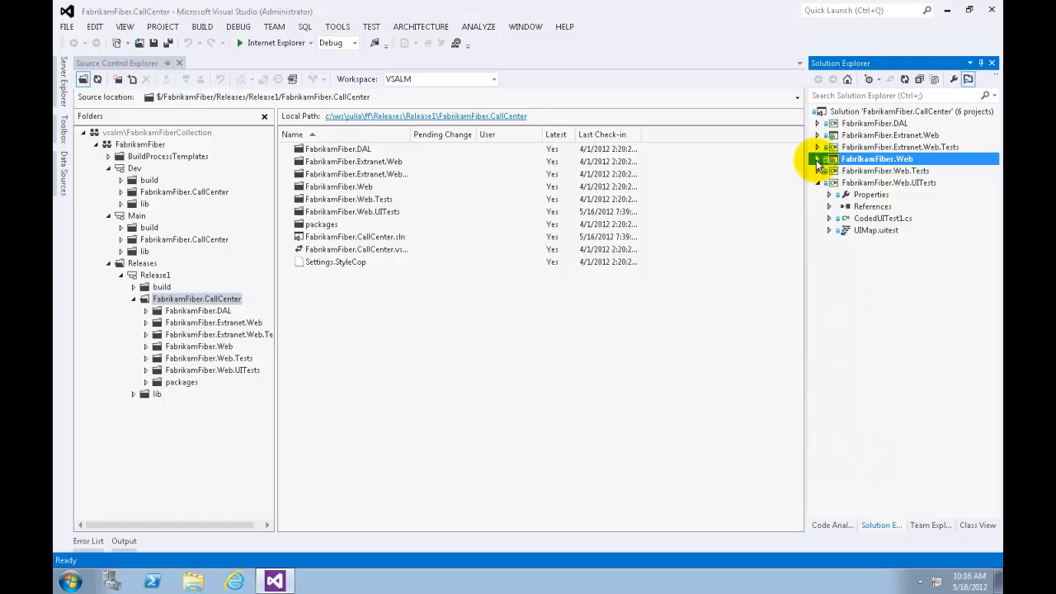
# Expand FabrikamFiber.Web > Views > Shared and open _Profile.cshtml
pyautogui.click(818, 158)
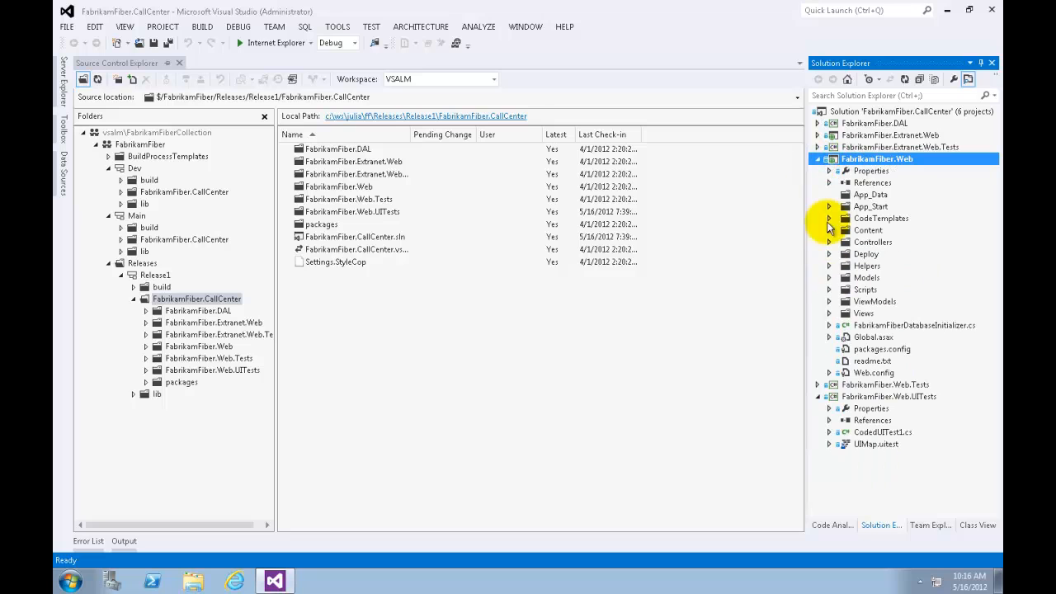
pyautogui.click(829, 312)
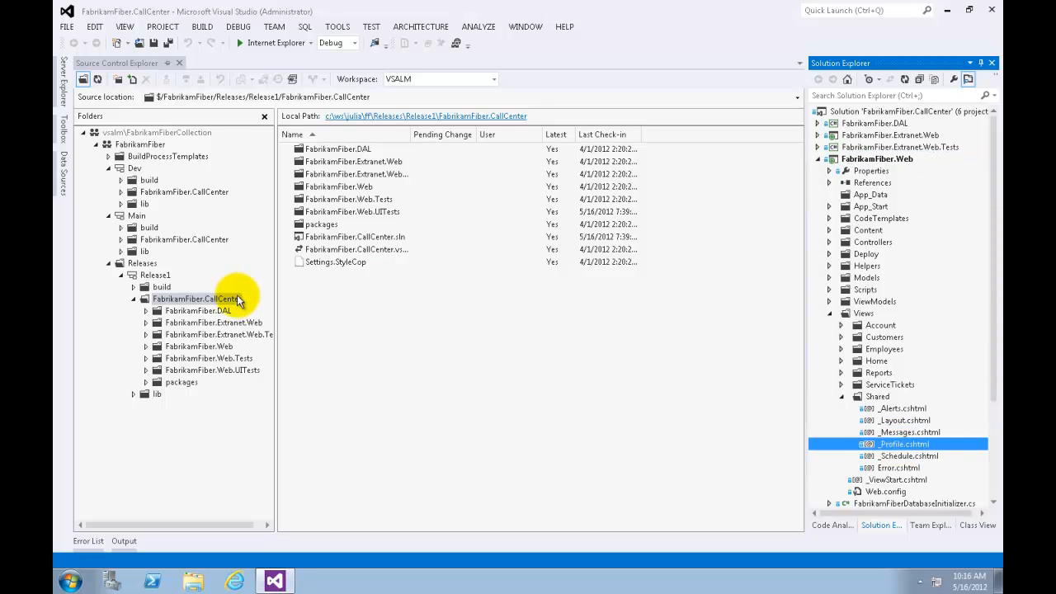
pyautogui.doubleClick(902, 443)
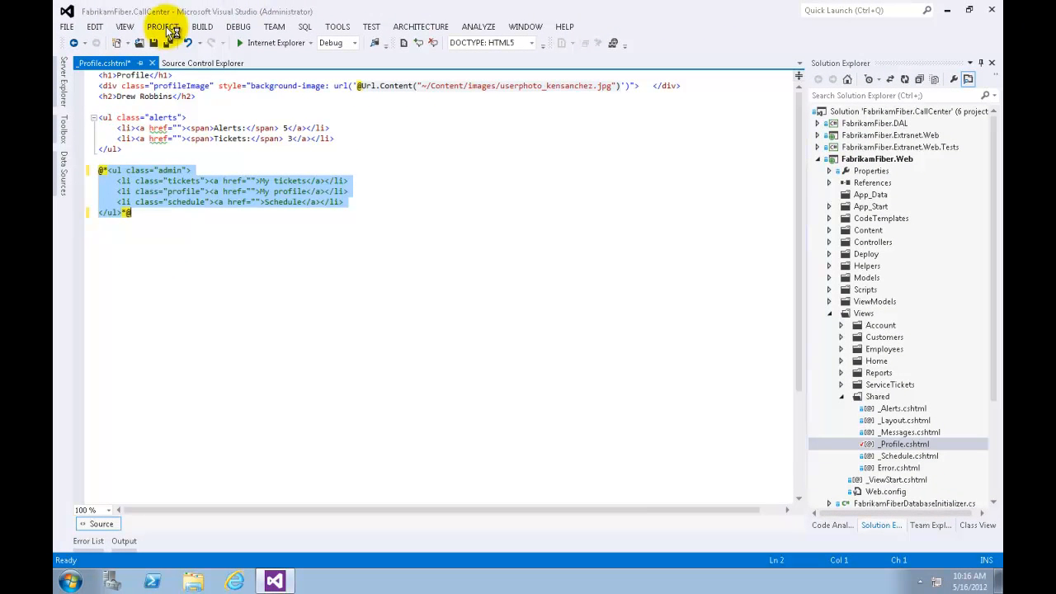
# Save the commented-out _Profile.cshtml and rebuild, with two projects succeeding and none failing
pyautogui.press('ctrl+s')
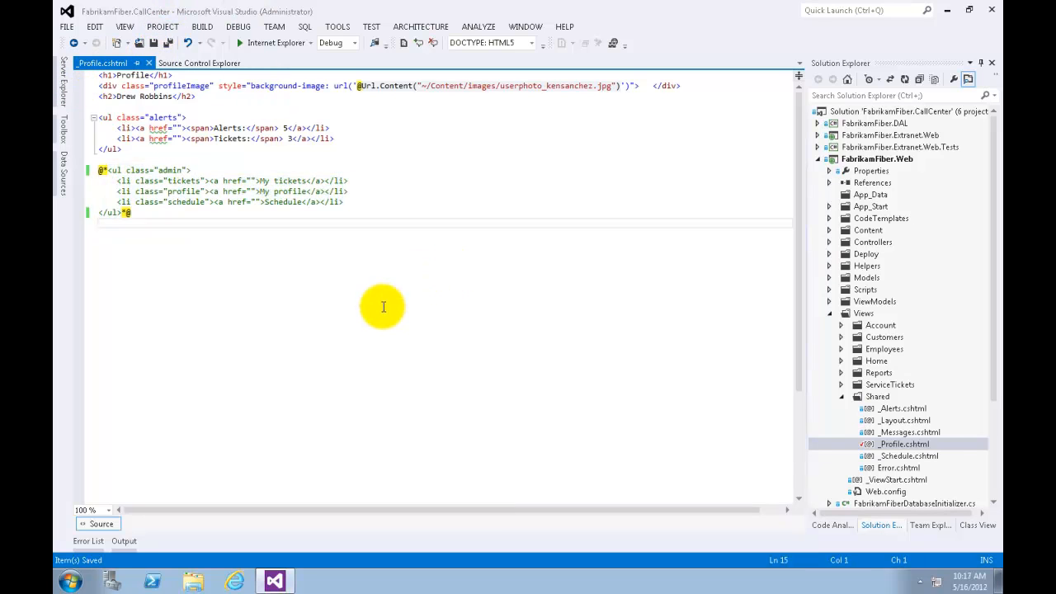
pyautogui.press('f6')
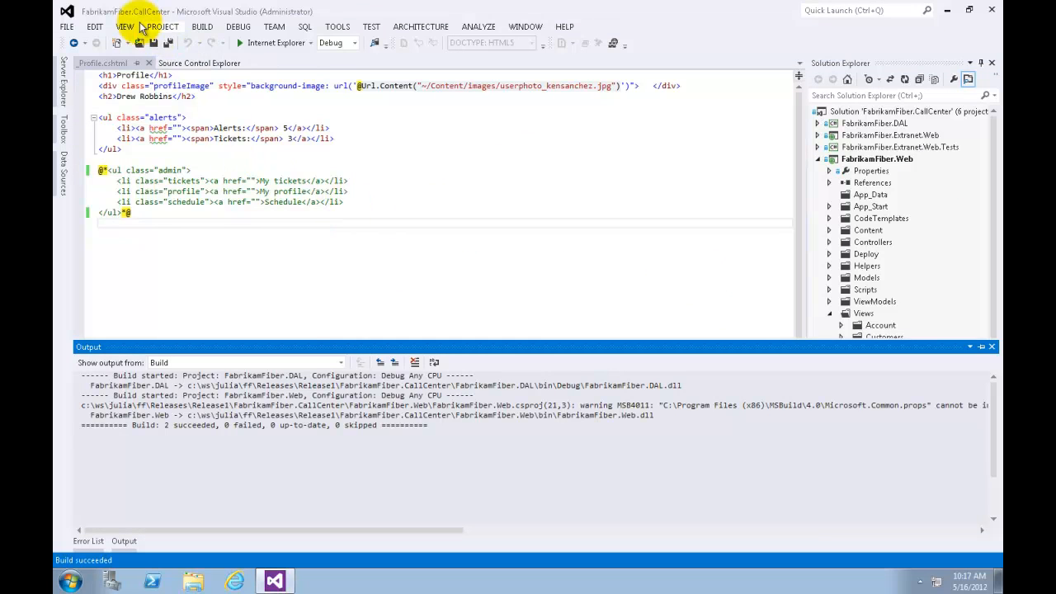
# Enter 'removed non-Functional links from profile' as the comment for the pending _Profile.cshtml change
pyautogui.click(124, 26)
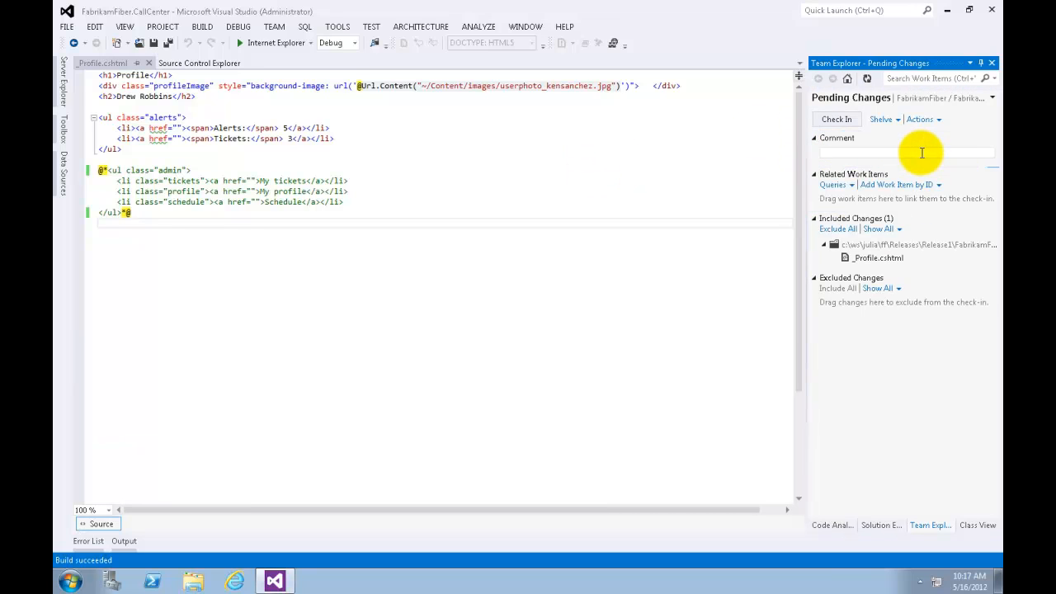
pyautogui.write('removed non-Functiona')
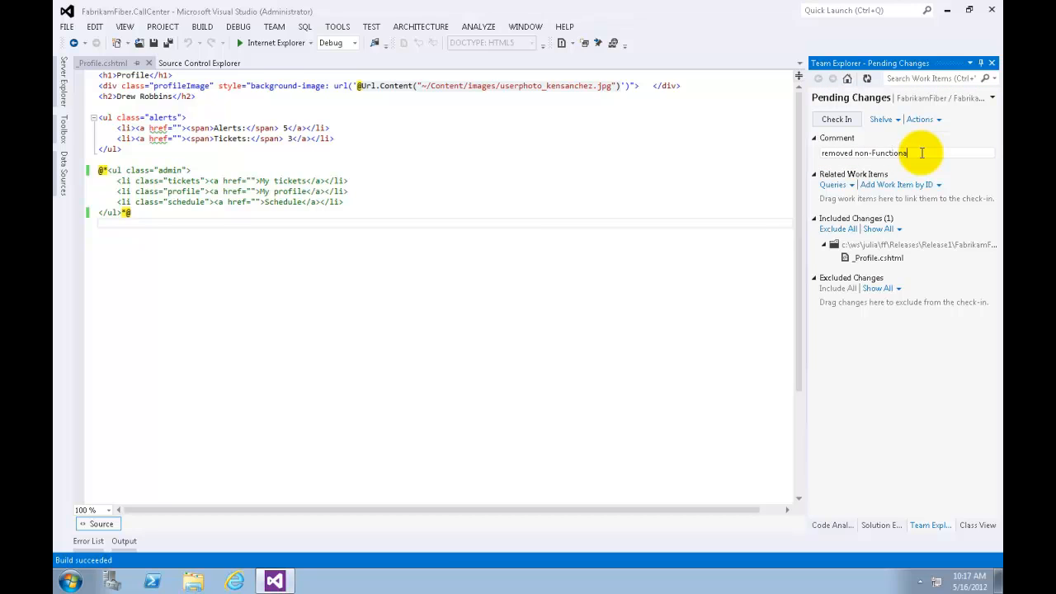
pyautogui.write('links from profile')
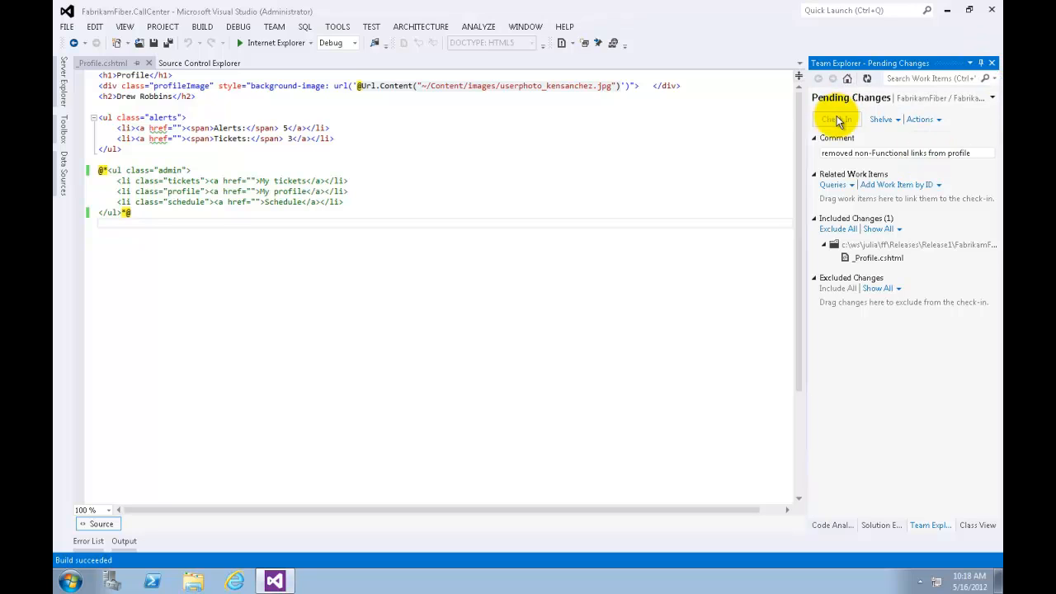
# Check in the _Profile.cshtml change and confirm it as changeset 23
pyautogui.click(836, 119)
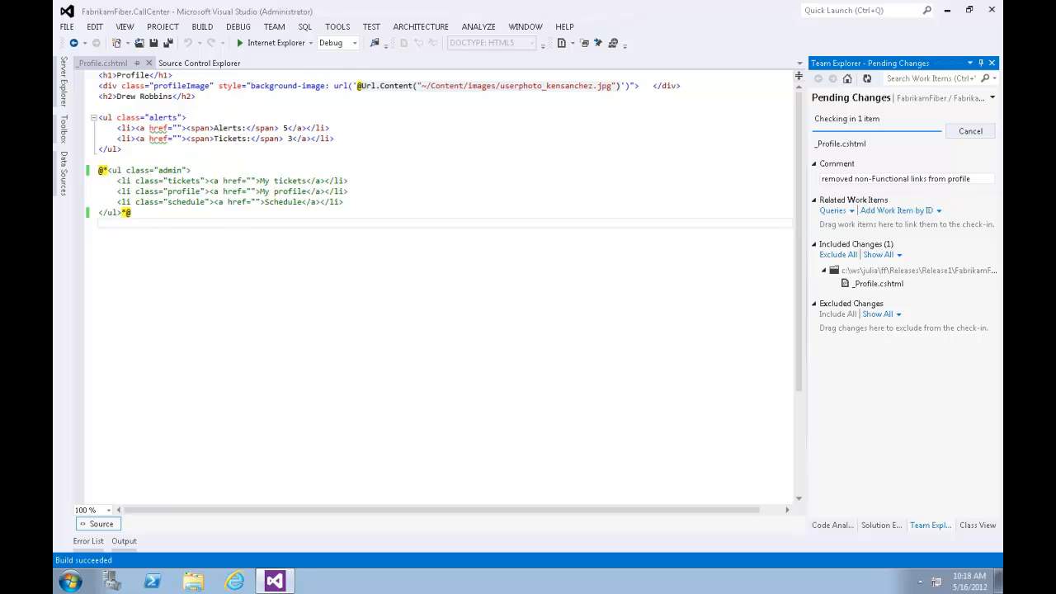
pyautogui.click(846, 142)
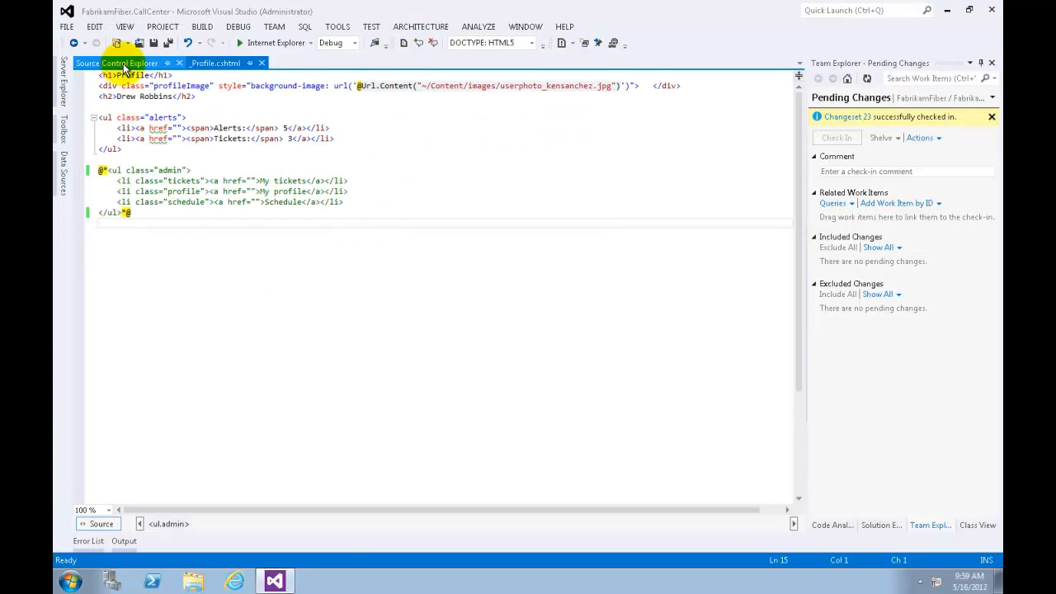
# View Release1's history in Source Control Explorer and track changeset 23
pyautogui.click(117, 62)
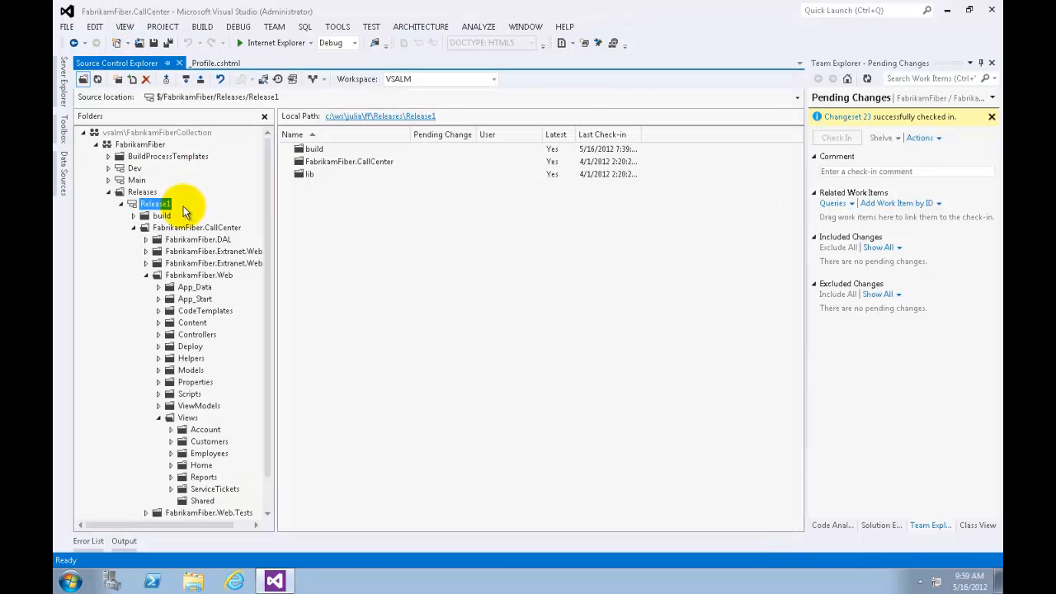
pyautogui.rightClick(155, 204)
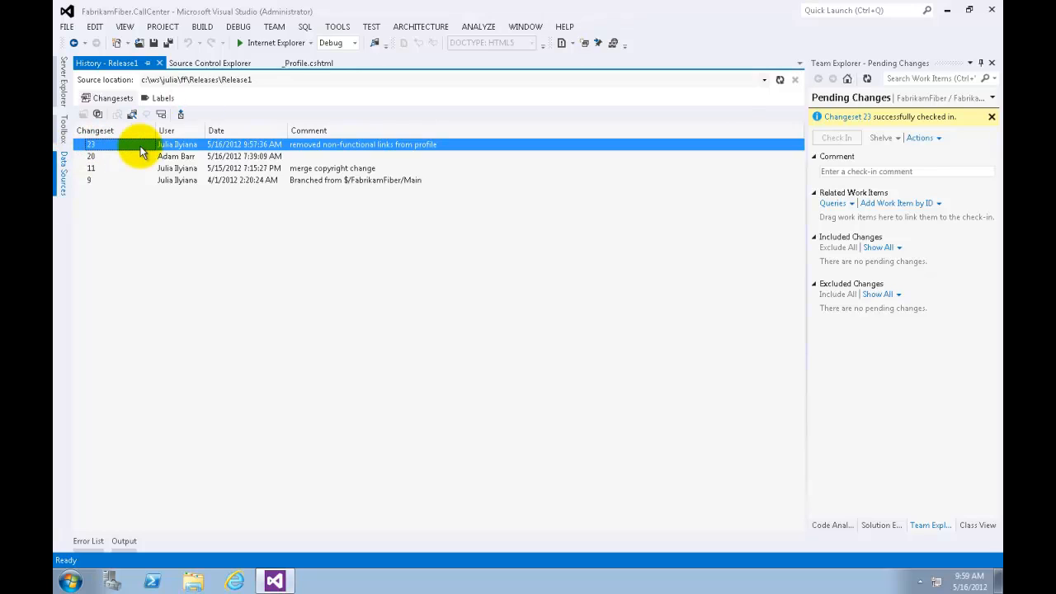
pyautogui.rightClick(144, 144)
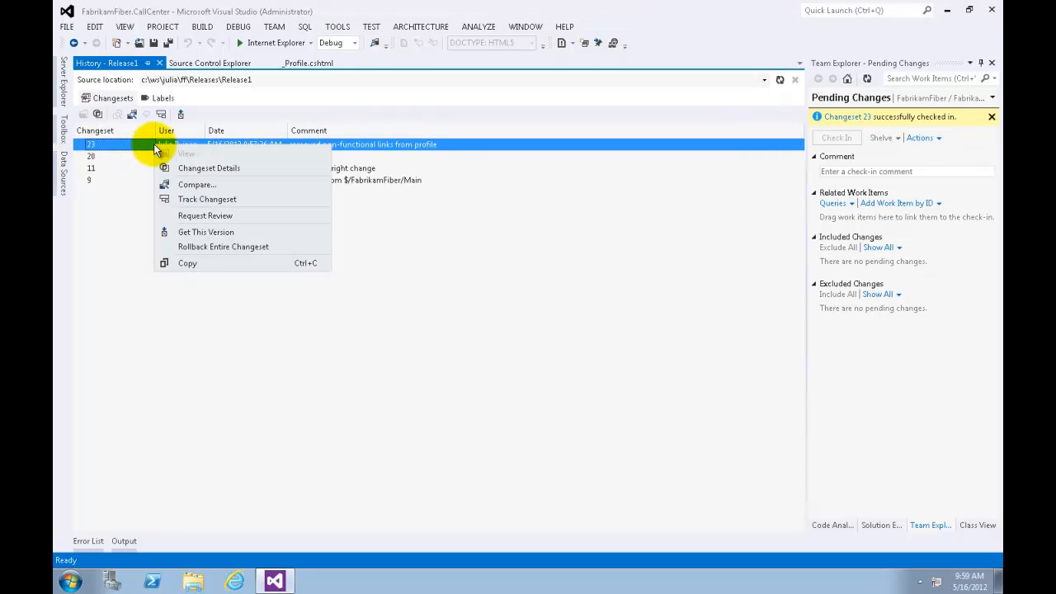
pyautogui.moveTo(242, 205)
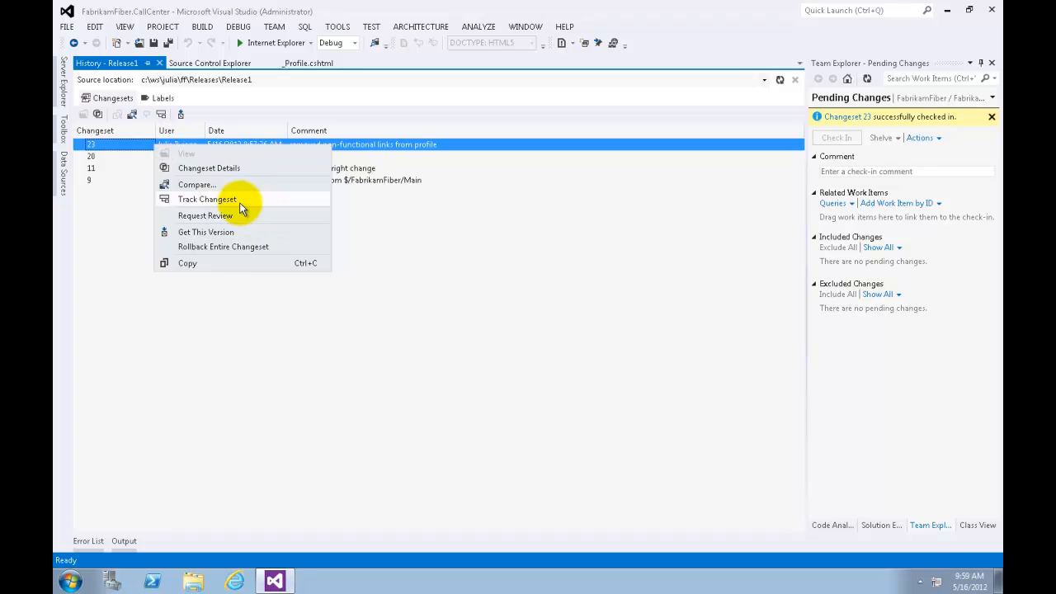
pyautogui.click(206, 199)
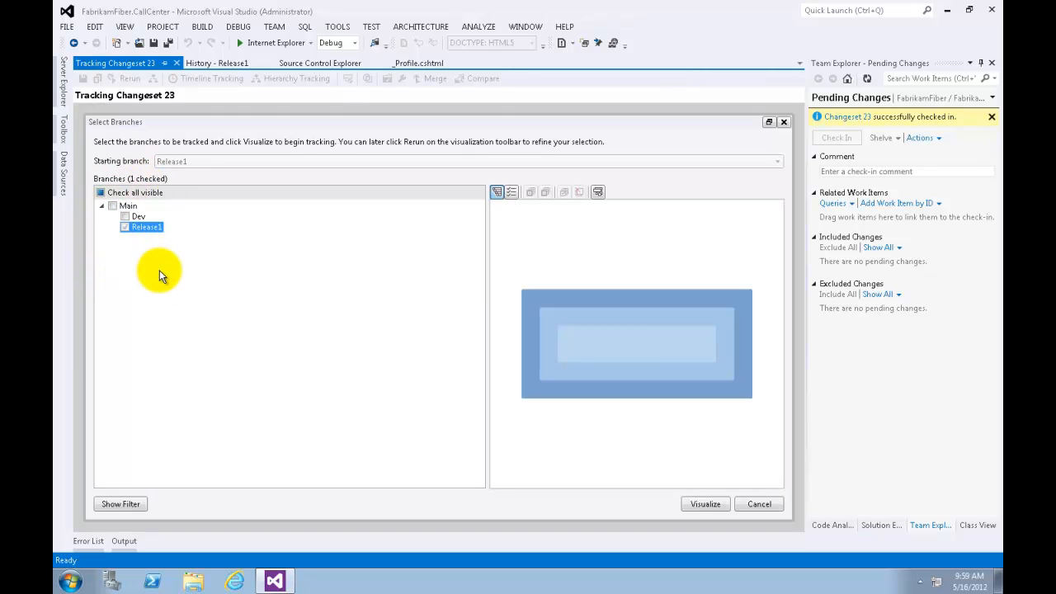
pyautogui.moveTo(155, 268)
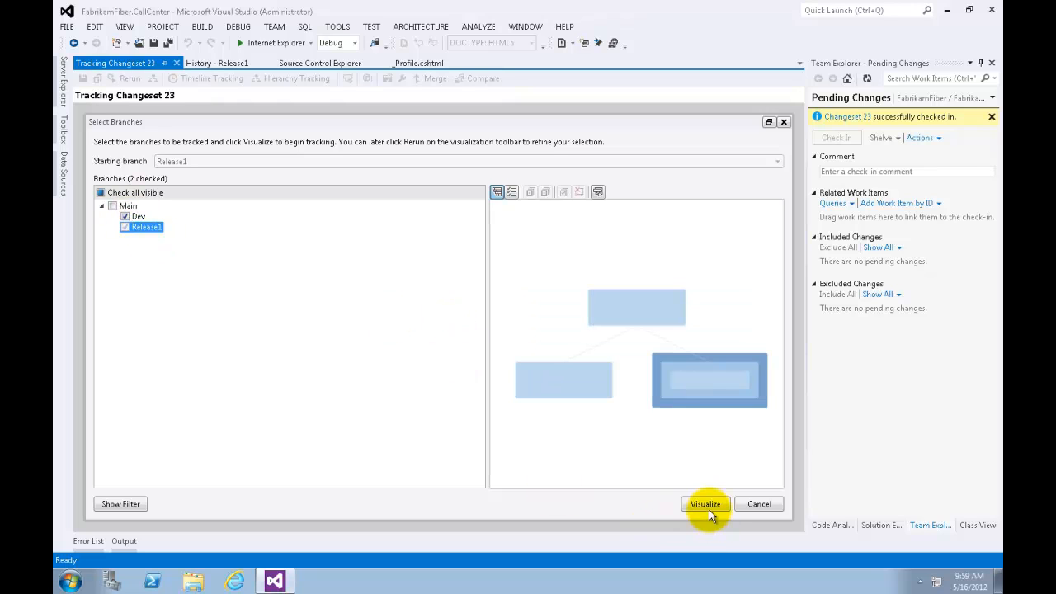
# Visualize changeset 23 for the checked branches, showing it only in Release1
pyautogui.click(704, 504)
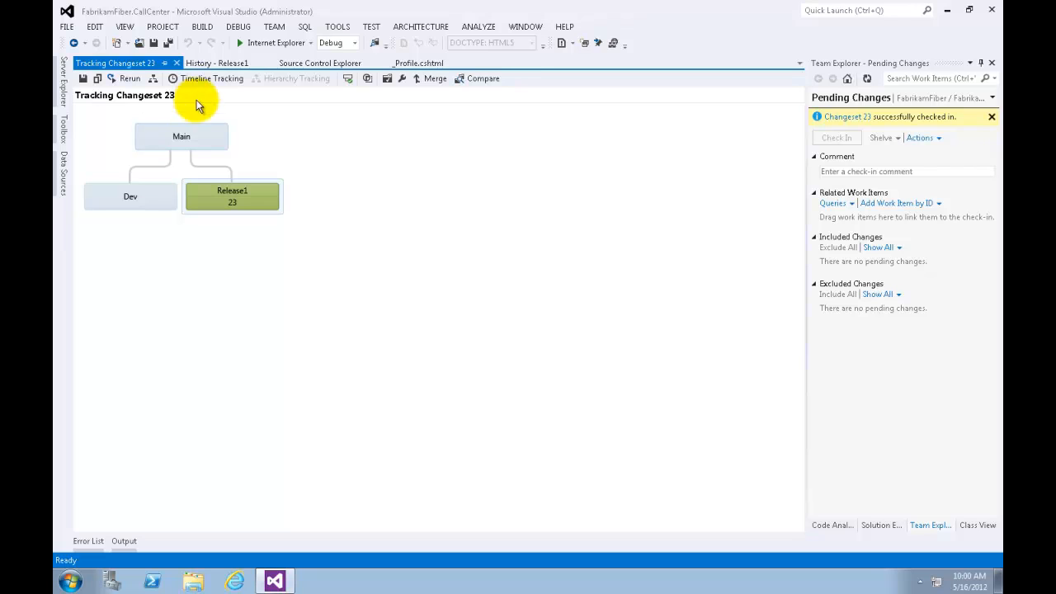
pyautogui.moveTo(191, 136)
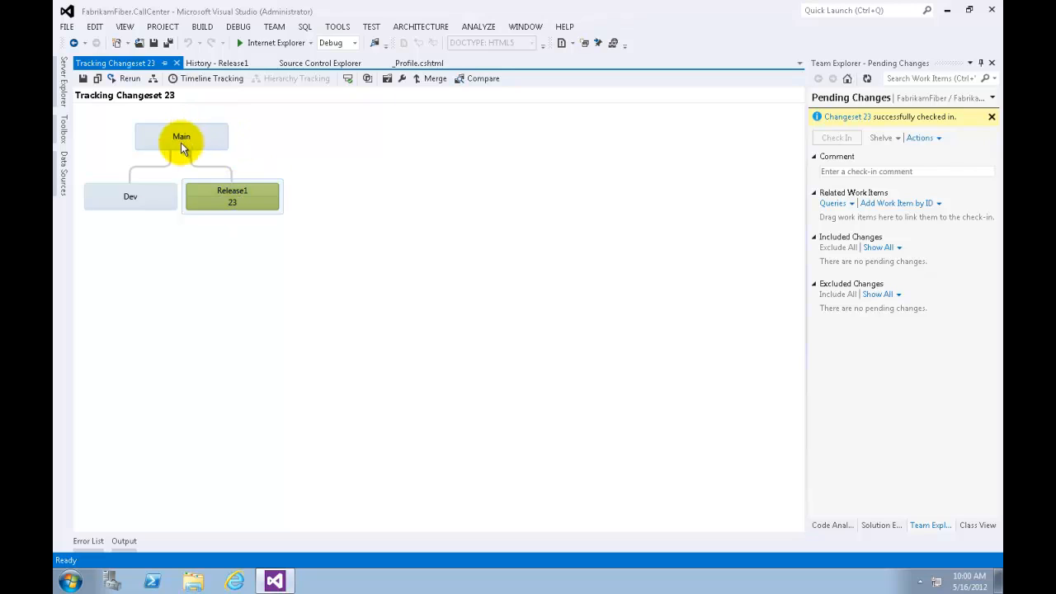
pyautogui.moveTo(161, 185)
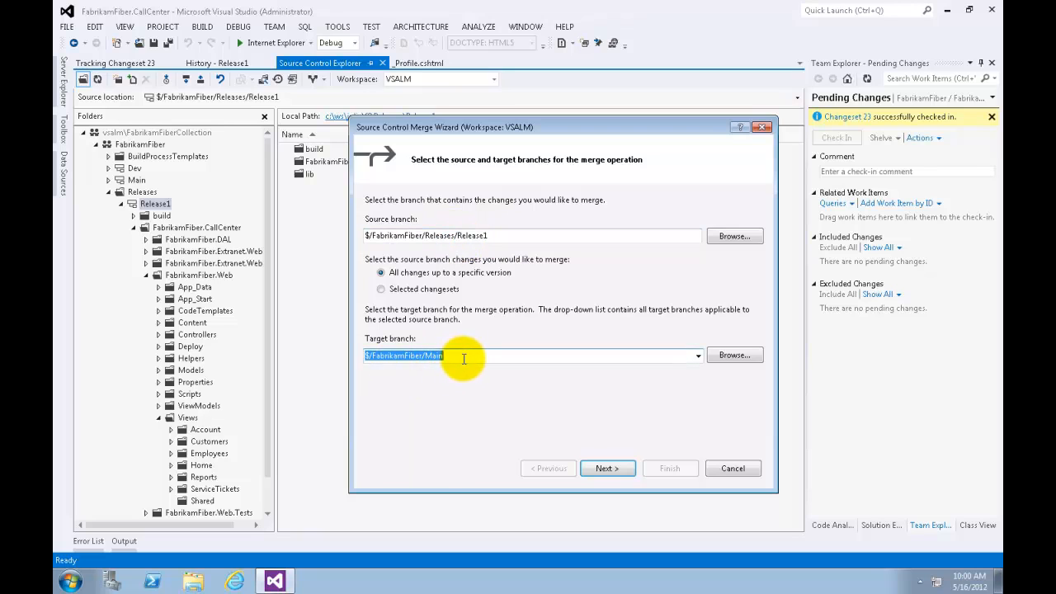
# Run the Merge Wizard from Release1 to Main up to changeset 23
pyautogui.click(607, 468)
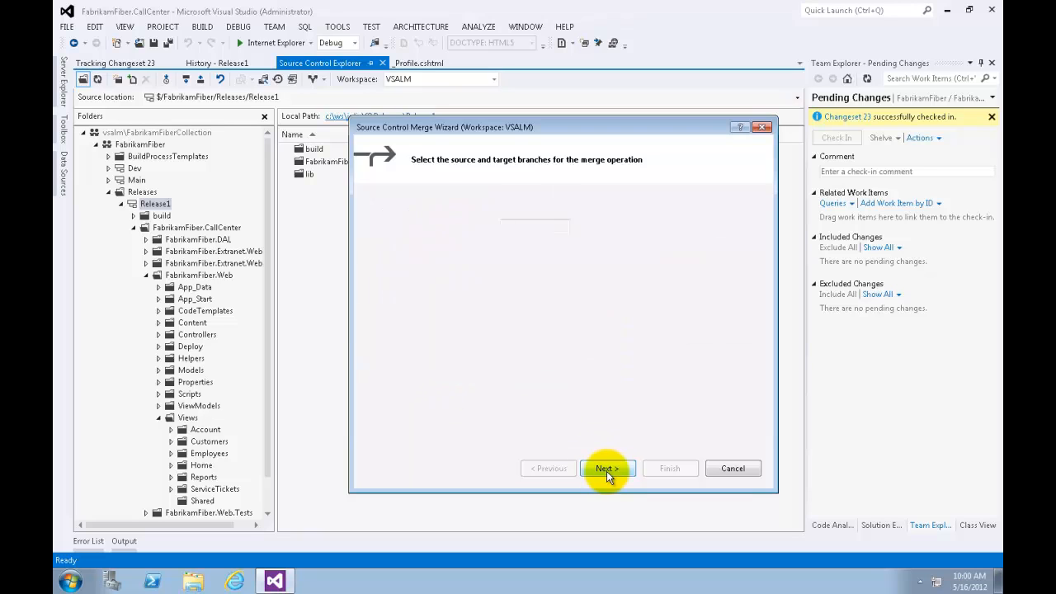
pyautogui.click(607, 469)
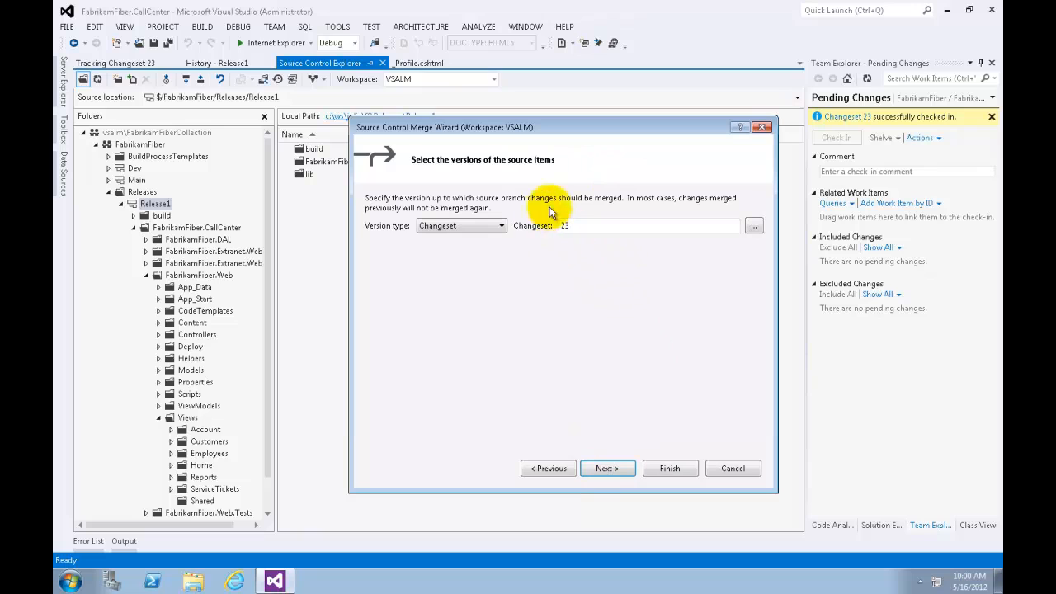
pyautogui.click(647, 225)
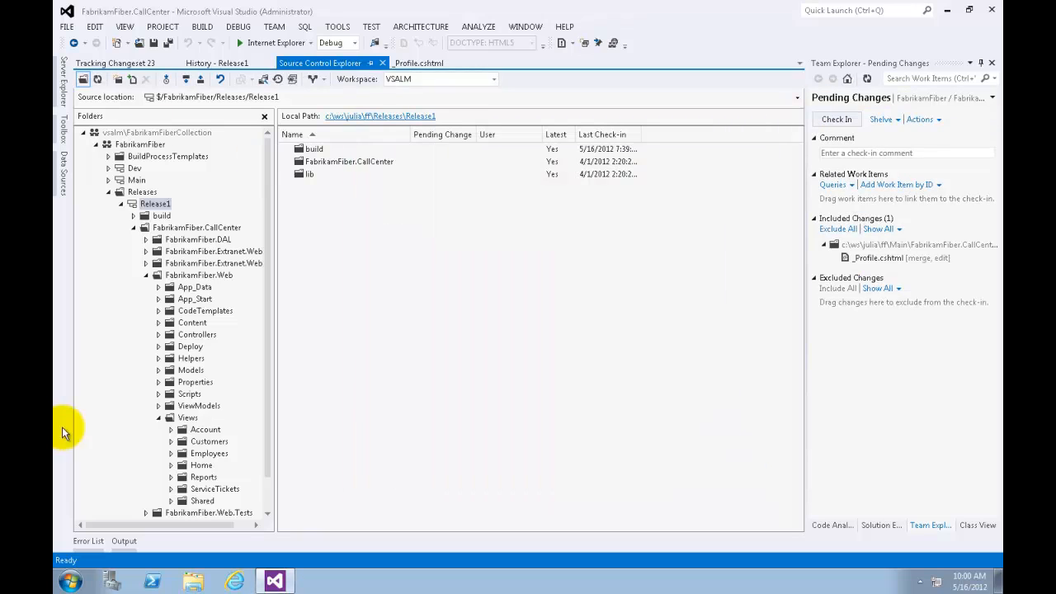
pyautogui.moveTo(76, 134)
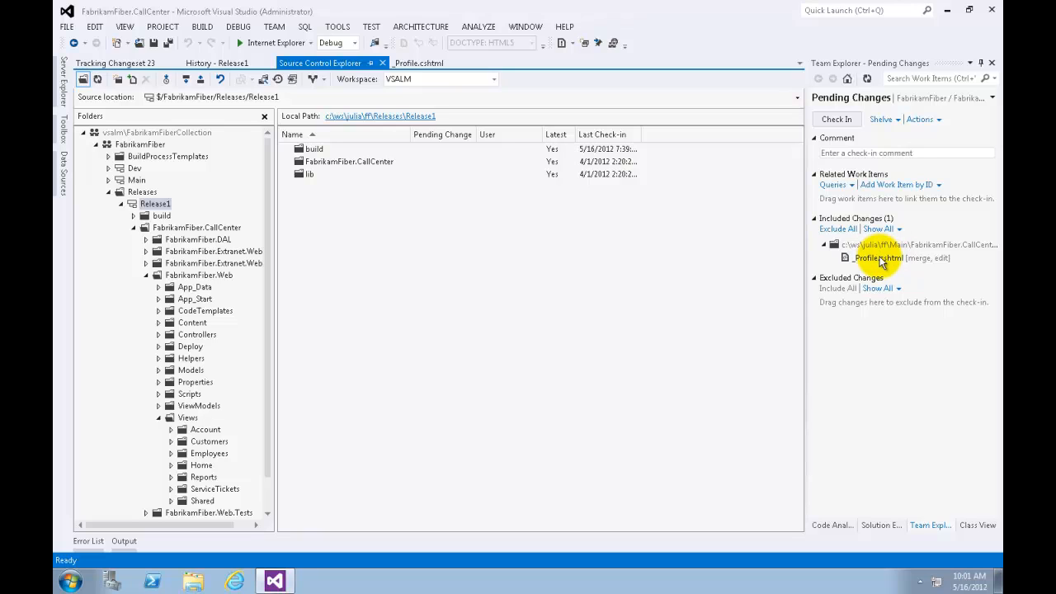
pyautogui.moveTo(947, 271)
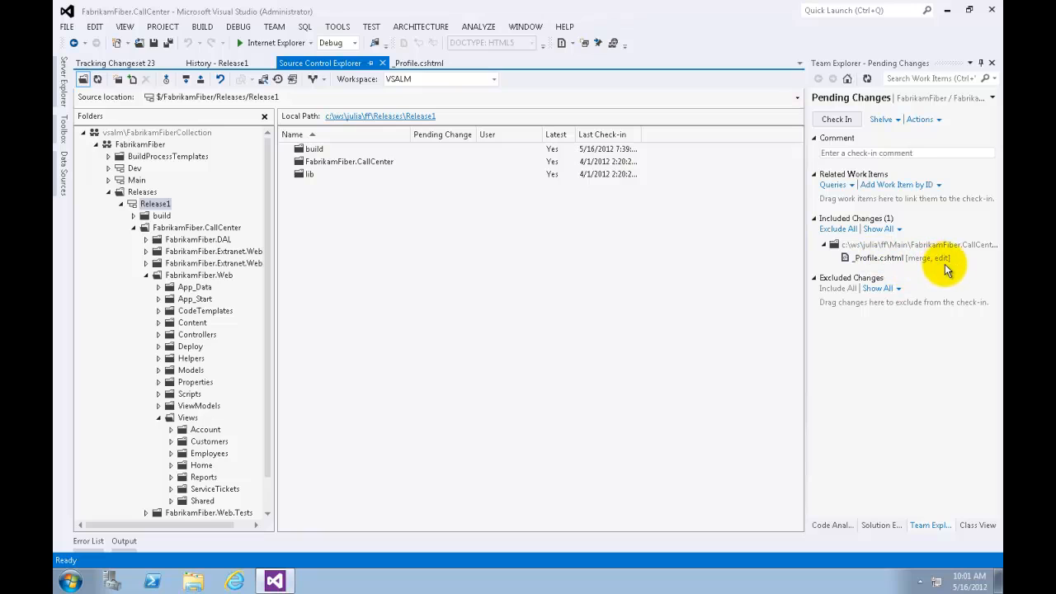
pyautogui.moveTo(946, 275)
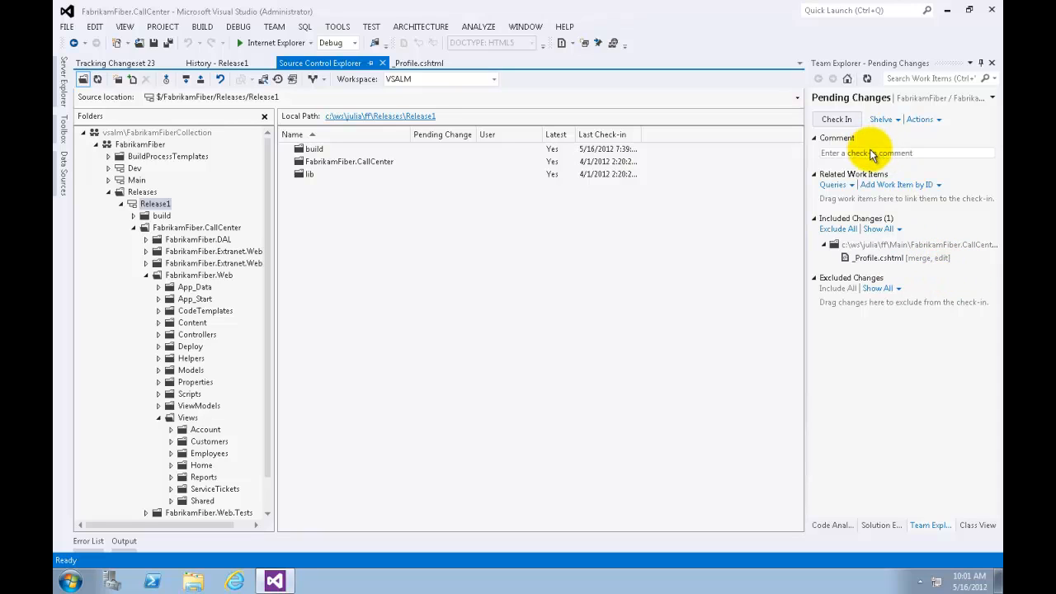
# Check in the Main merge with comment 'Merging fast-tracked changes from Release to Main'
pyautogui.click(866, 152)
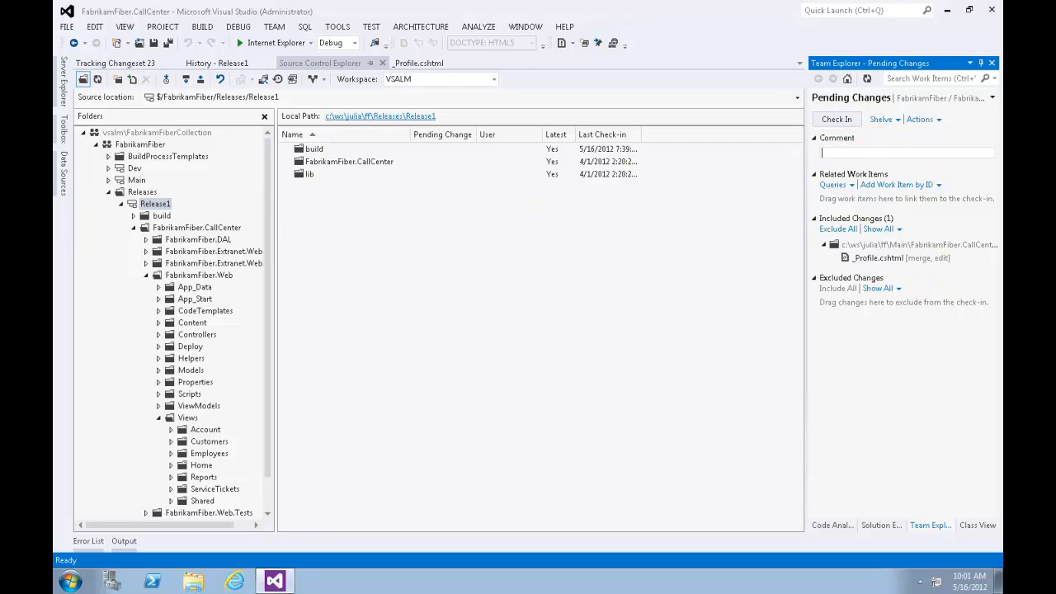
pyautogui.moveTo(924, 197)
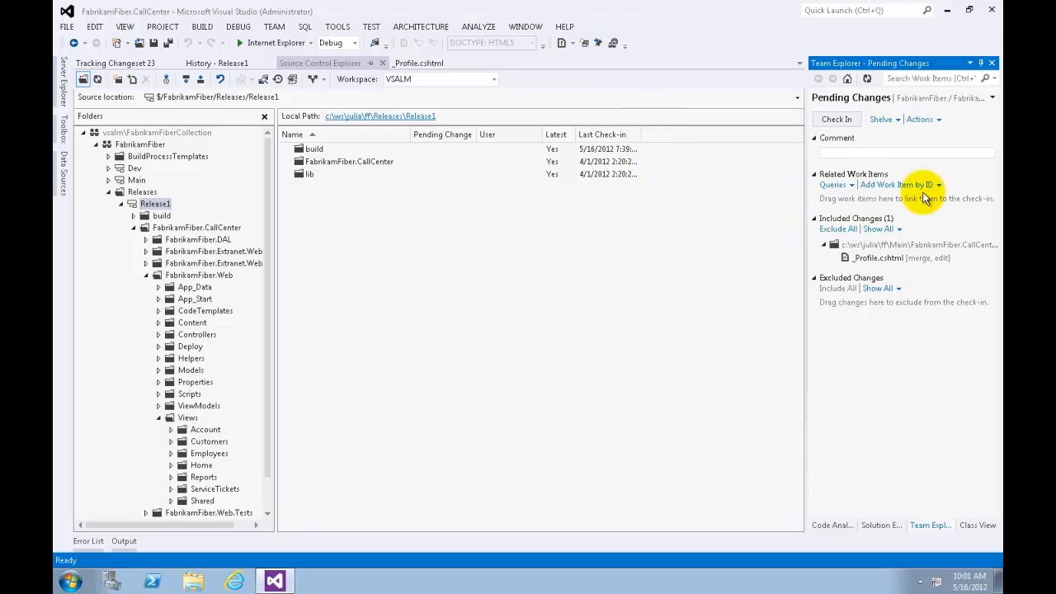
pyautogui.moveTo(949, 165)
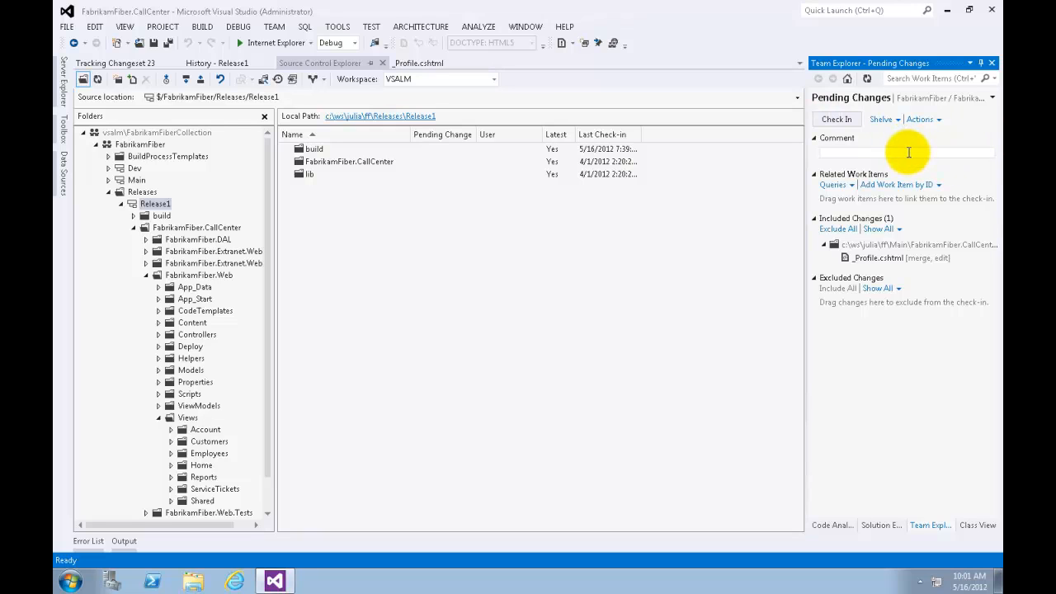
pyautogui.write('Merging')
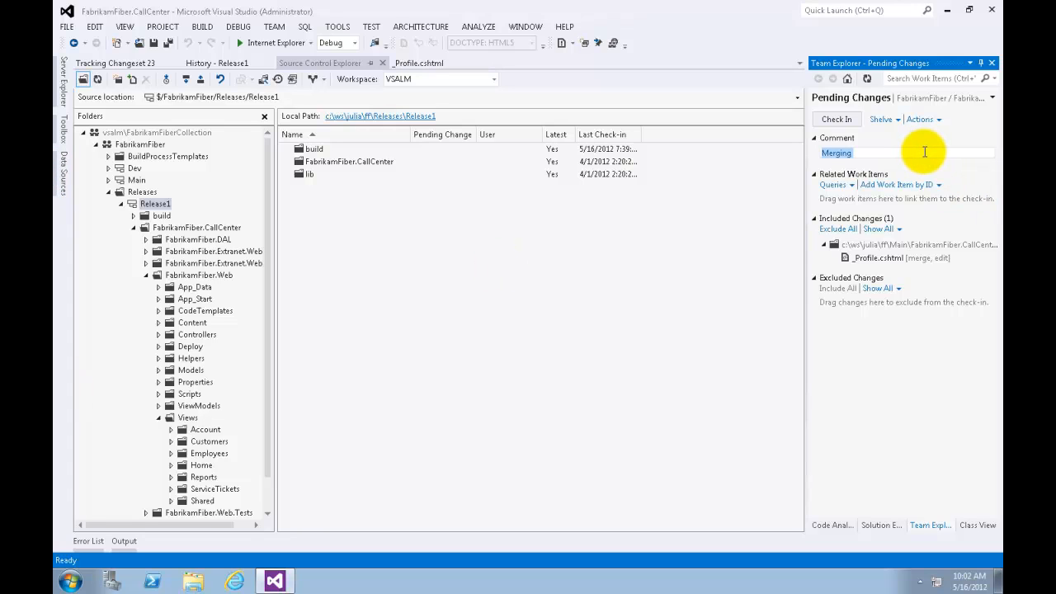
pyautogui.write('f')
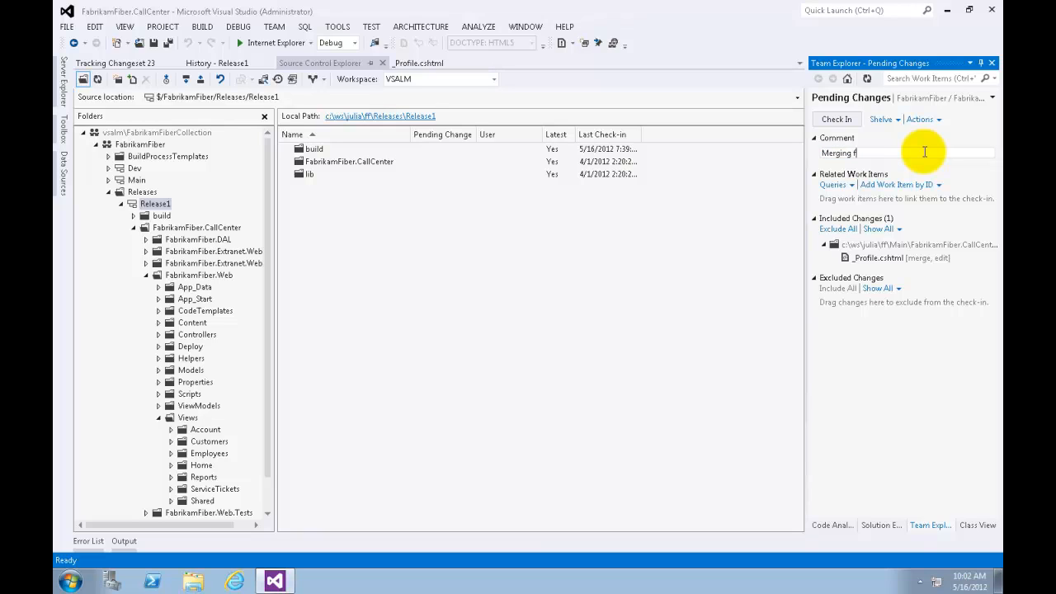
pyautogui.write('ast-tracked chang')
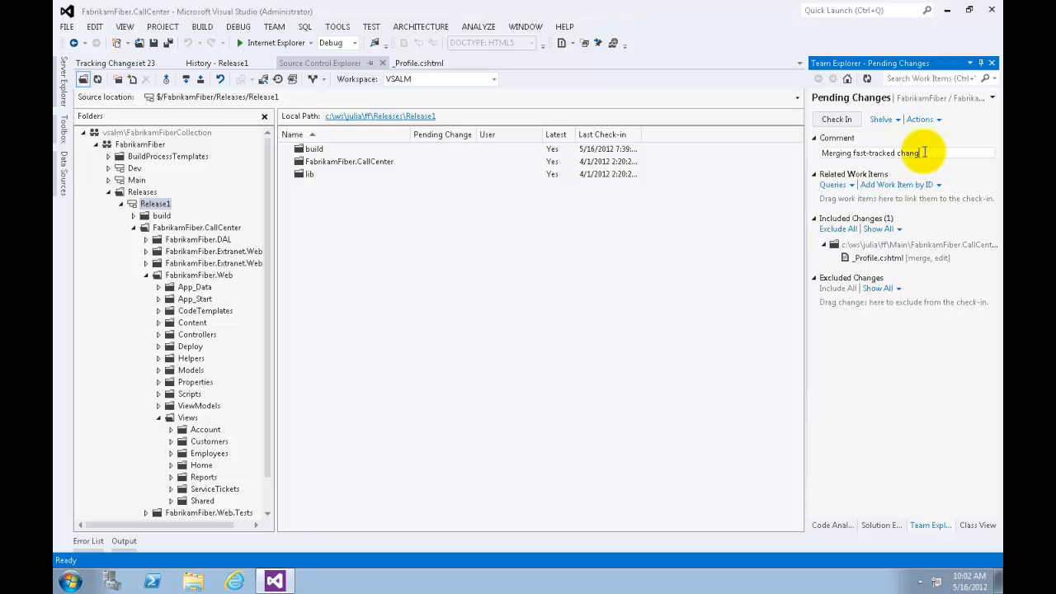
pyautogui.write('from Release to Main')
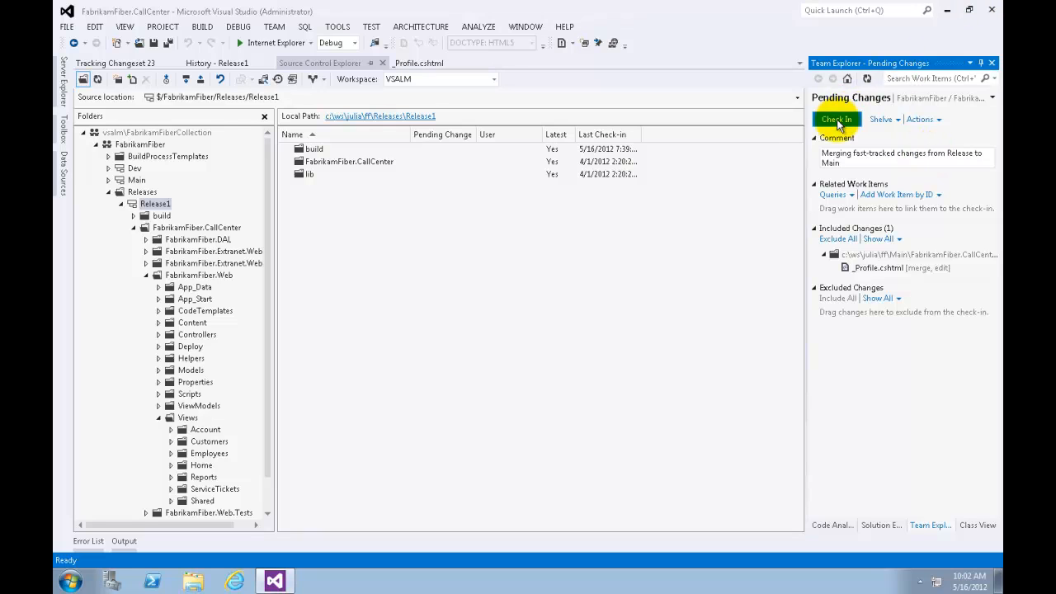
pyautogui.click(835, 118)
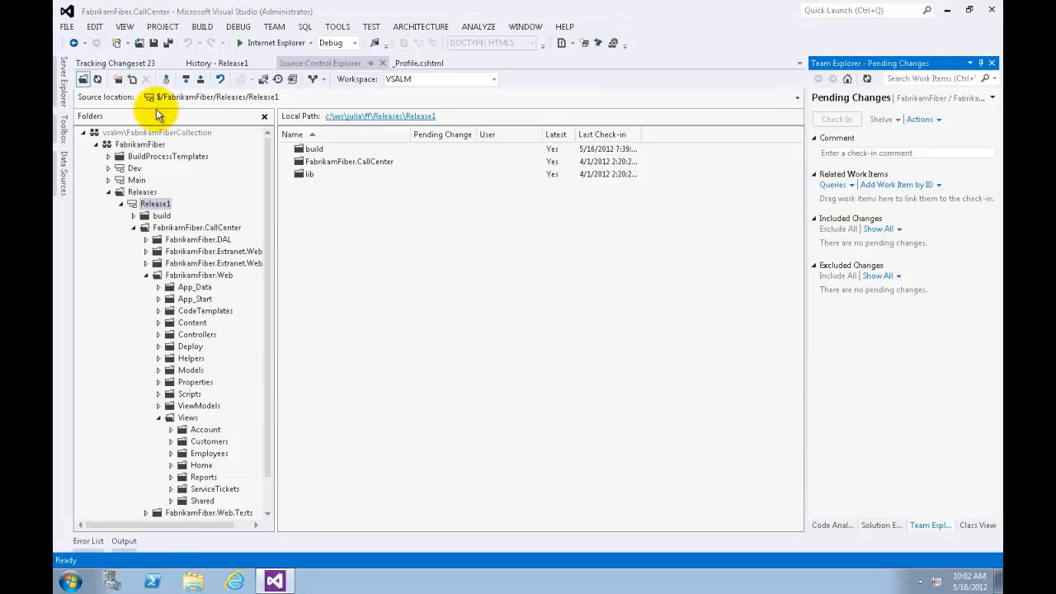
# Rerun changeset 23 tracking and redraw, showing it reached Main as changeset 24
pyautogui.click(114, 62)
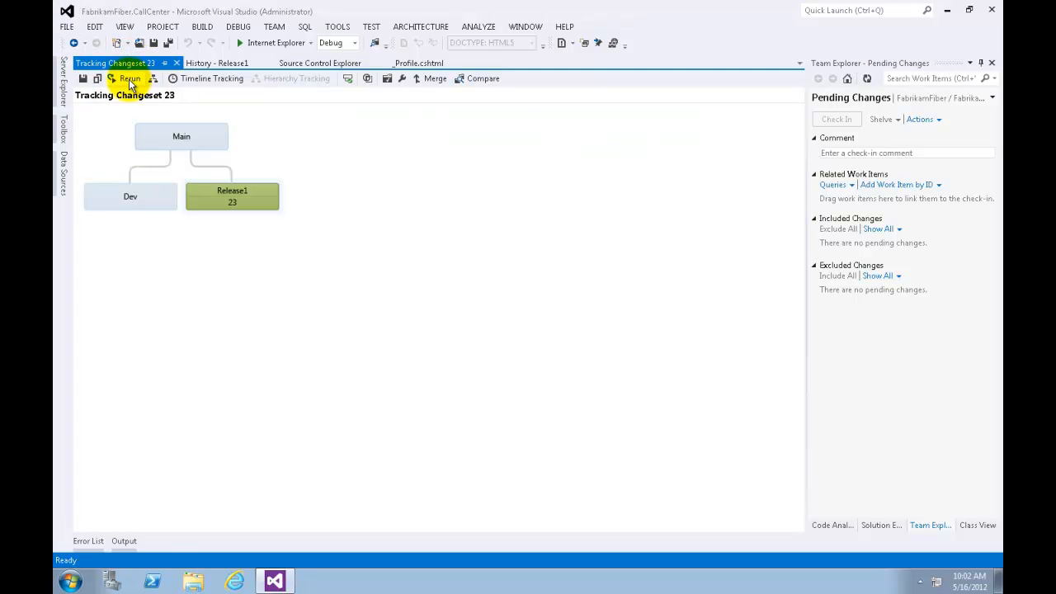
pyautogui.click(129, 79)
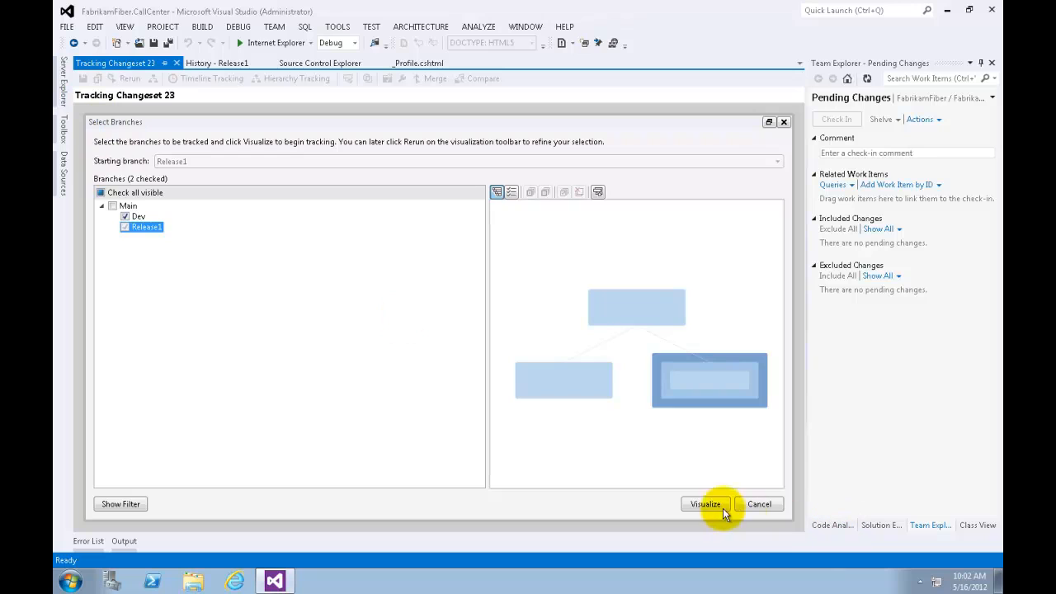
pyautogui.click(705, 504)
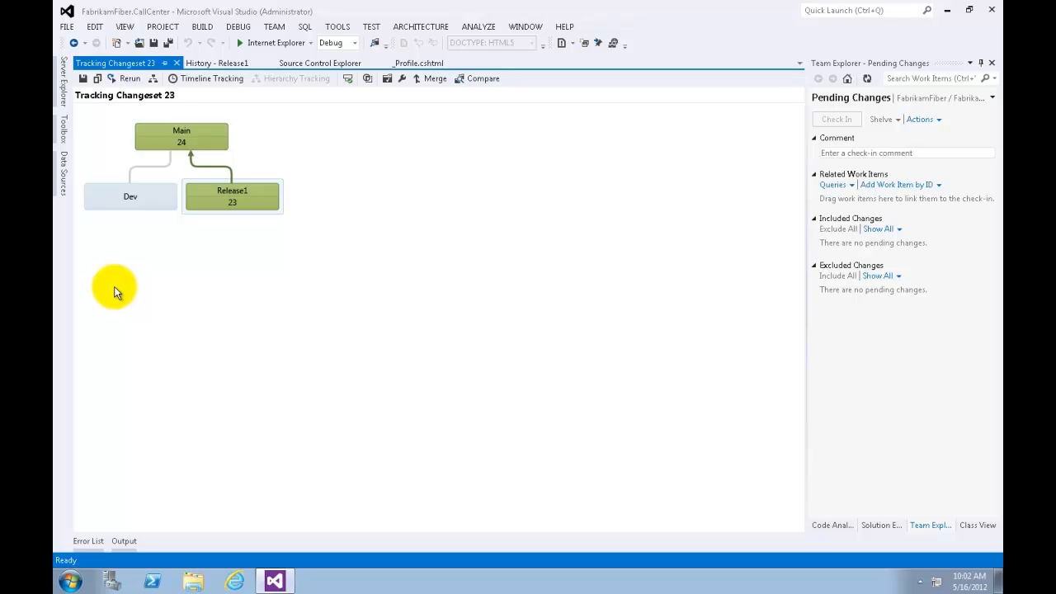
pyautogui.moveTo(222, 161)
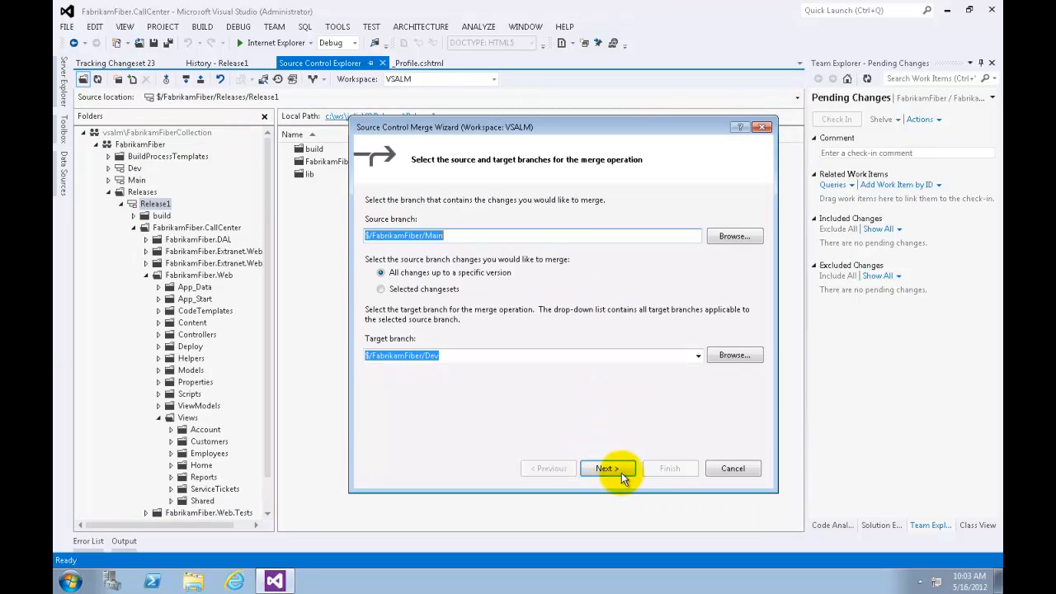
# Merge $/FabrikamFiber/Main into $/FabrikamFiber/Dev through the Merge Wizard
pyautogui.click(607, 468)
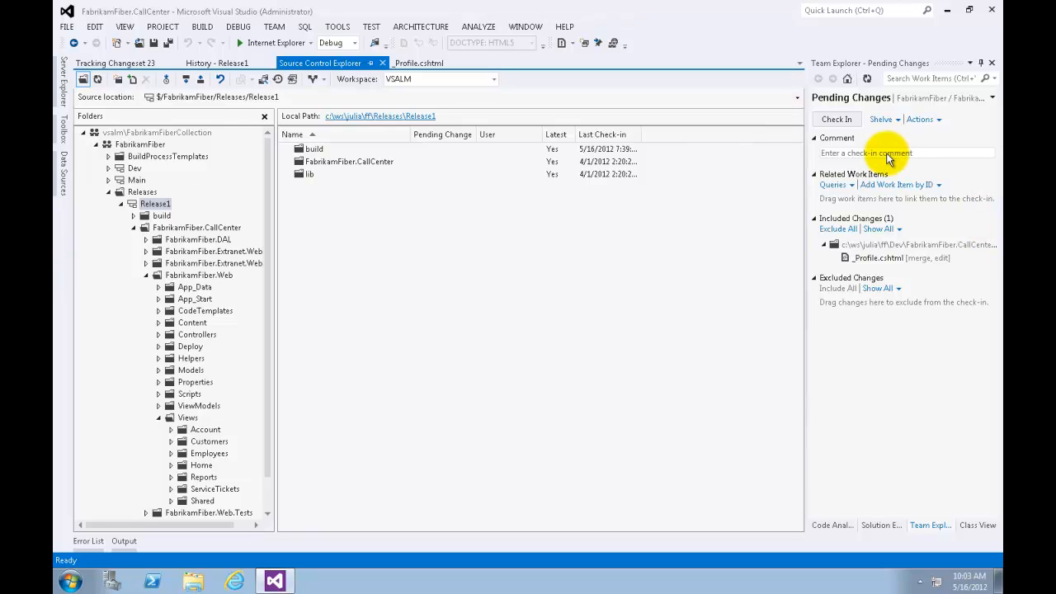
pyautogui.moveTo(895, 157)
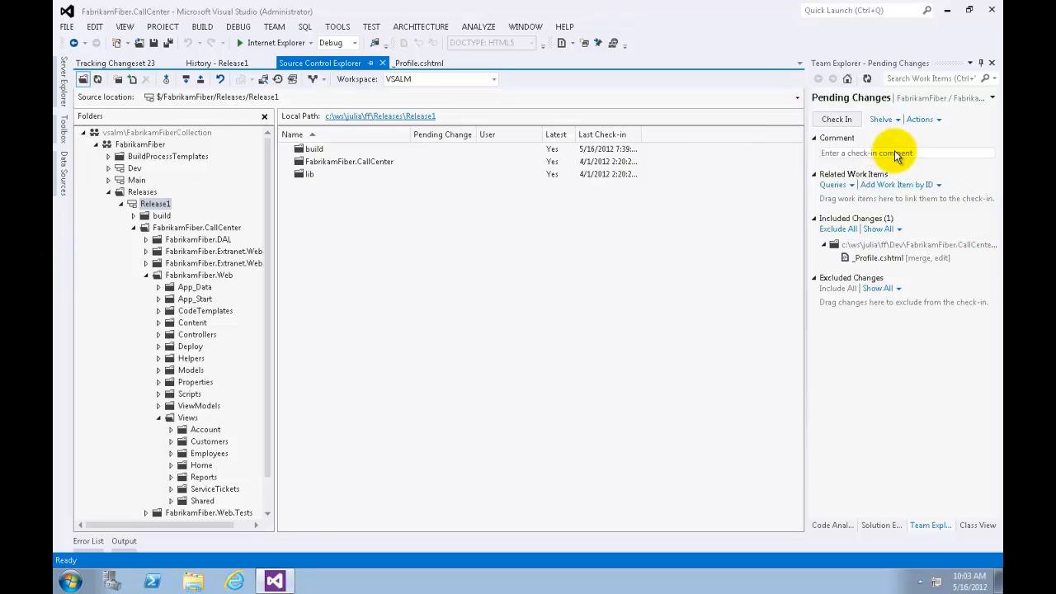
# Check in Dev's _Profile.cshtml merge commented 'Merged fast-tracked changes from Main to Dev'
pyautogui.write('M')
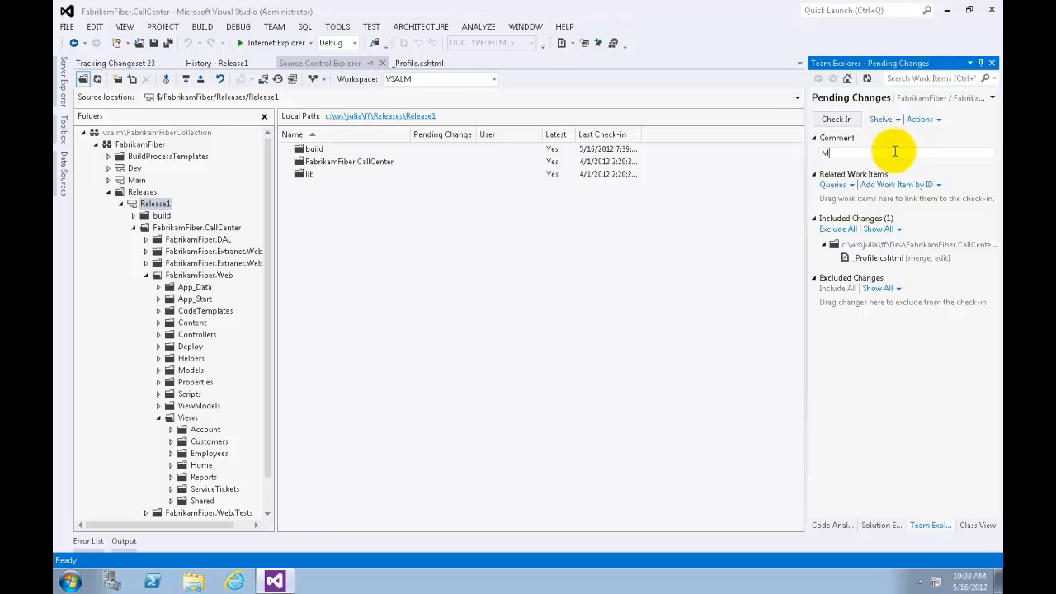
pyautogui.write('Merged fast-tracked changes')
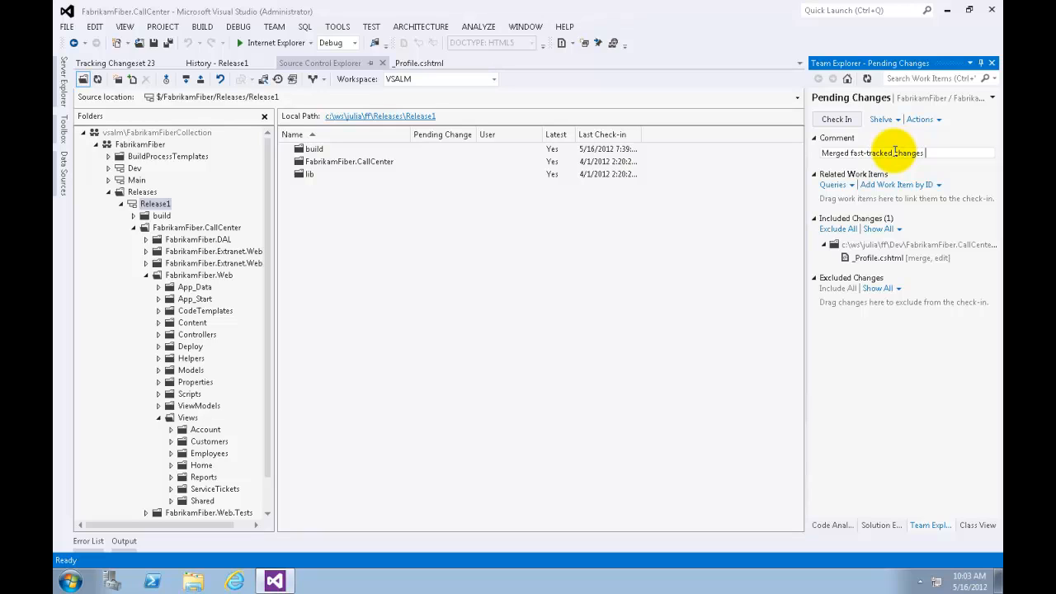
pyautogui.write('from Main to')
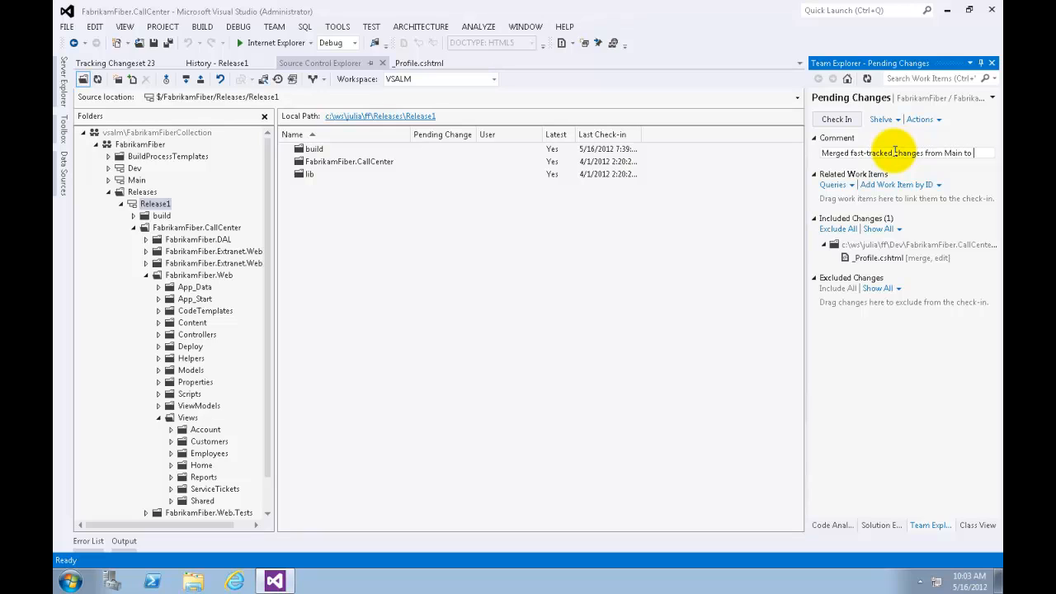
pyautogui.write('Dev')
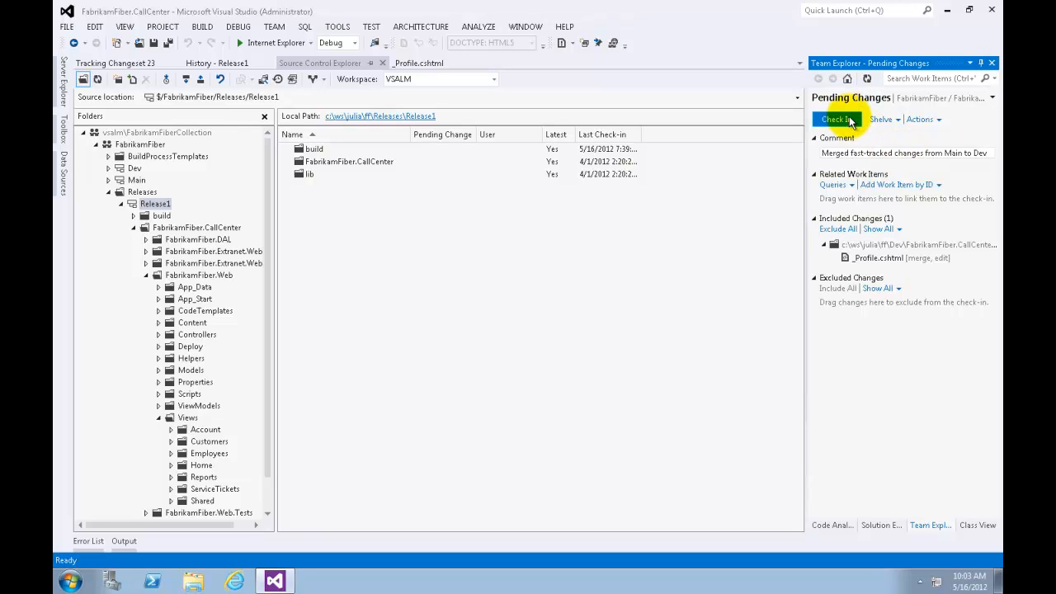
pyautogui.click(835, 119)
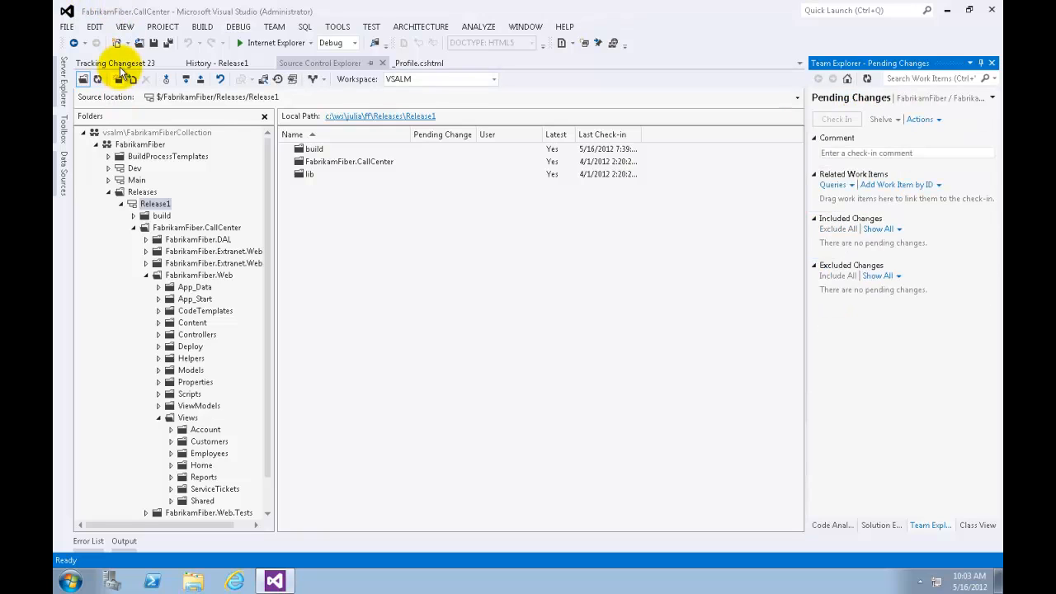
# Rerun changeset 23 tracking so it shows Release1 flowing to Main as 24 and Dev as 25
pyautogui.click(115, 63)
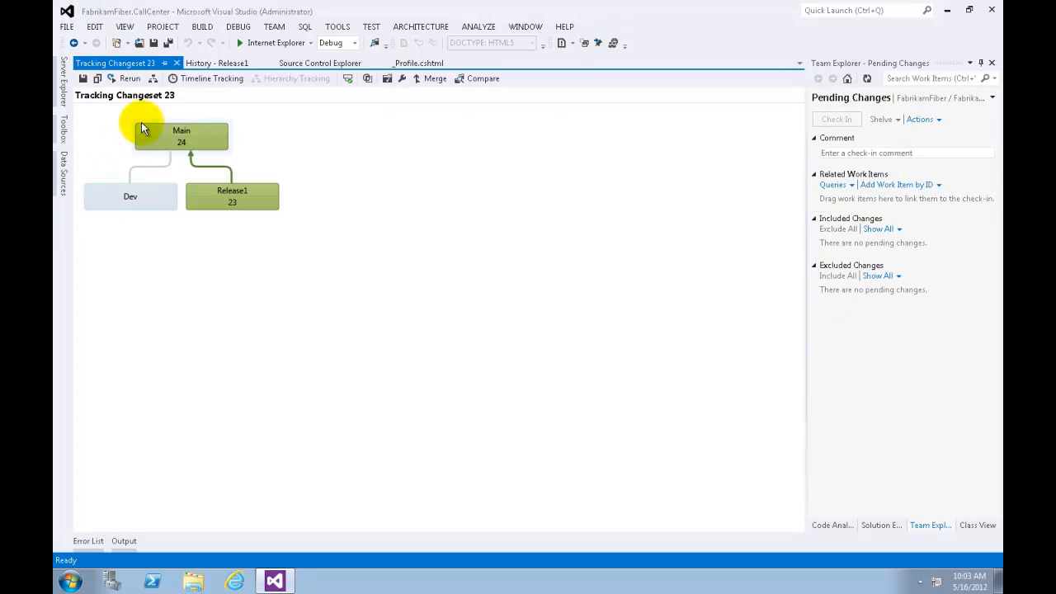
pyautogui.click(130, 79)
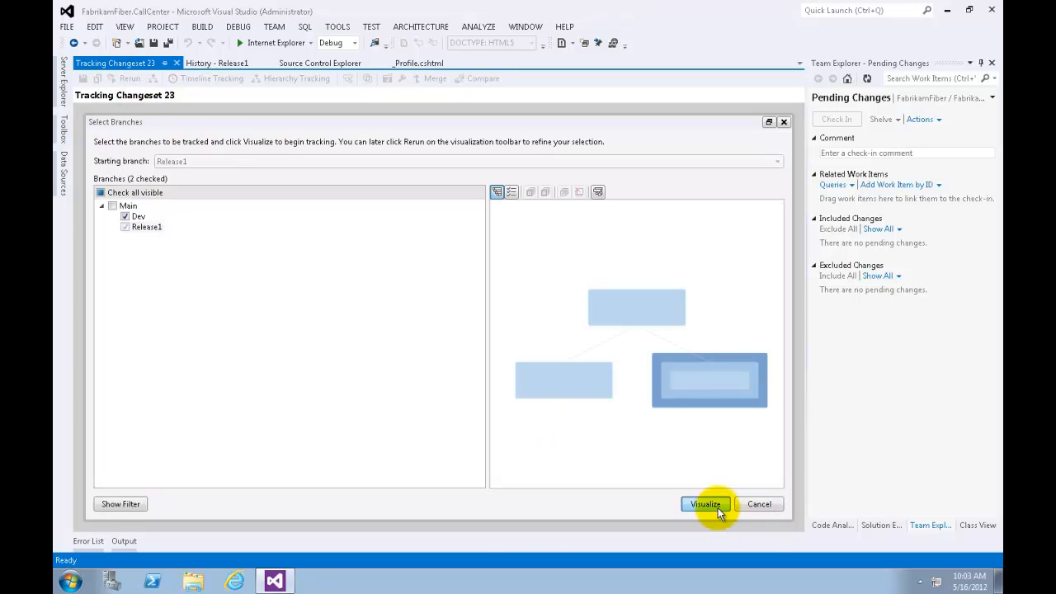
pyautogui.click(703, 504)
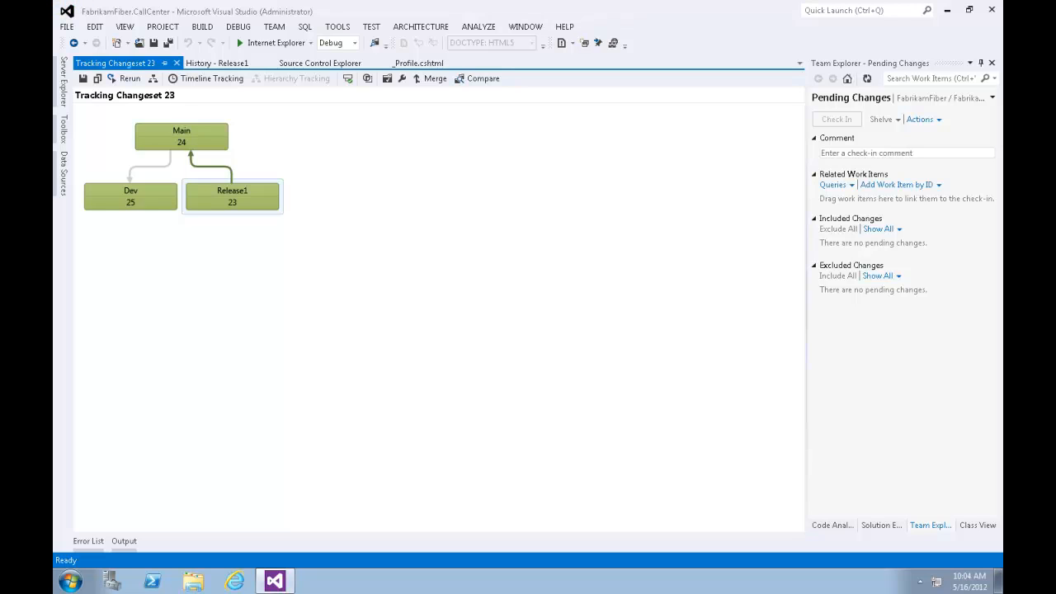
pyautogui.click(211, 78)
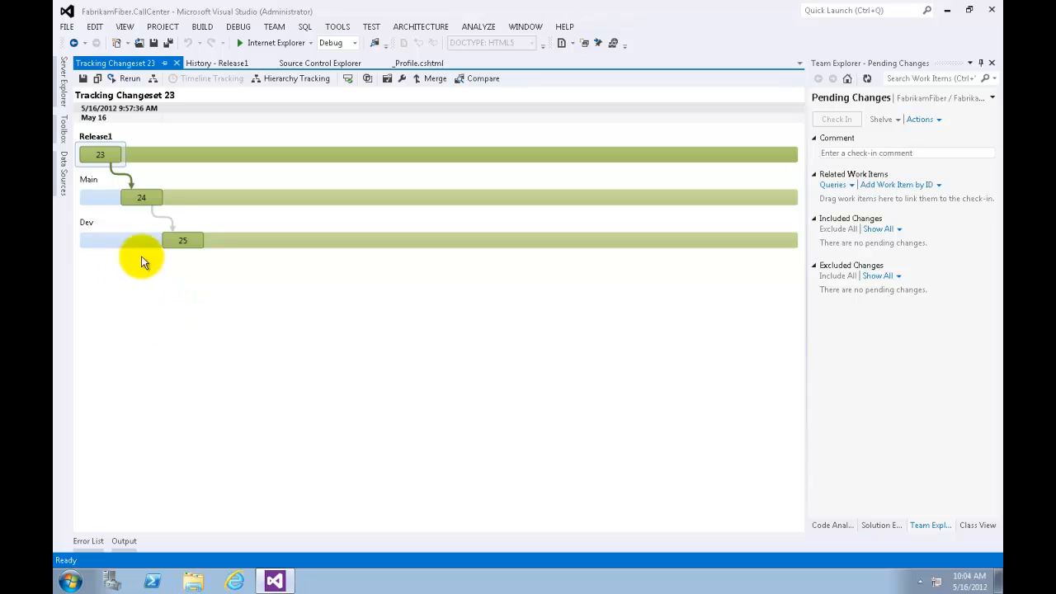
pyautogui.moveTo(174, 205)
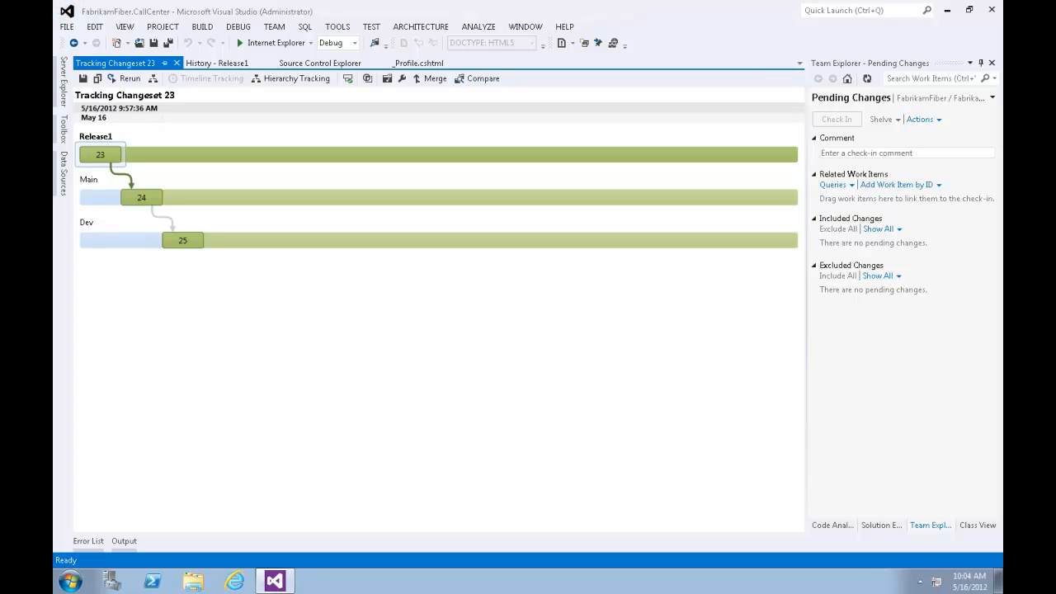
# Return to Source Control Explorer, showing Release1's Views/Shared folder with _Profile.cshtml
pyautogui.click(320, 62)
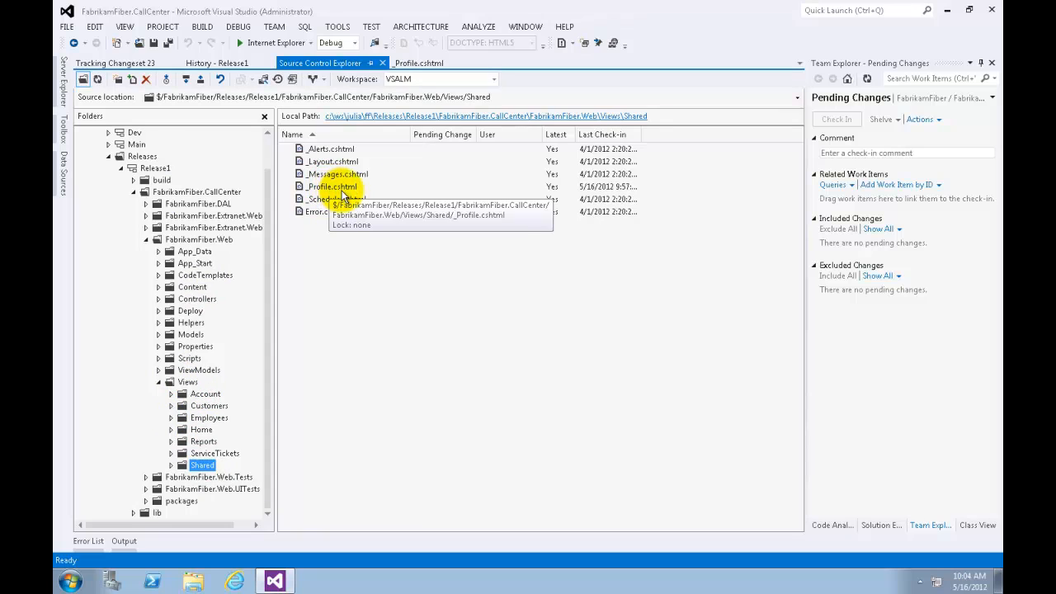
# Annotate Release1's _Profile.cshtml from its Views/Shared context menu
pyautogui.rightClick(330, 186)
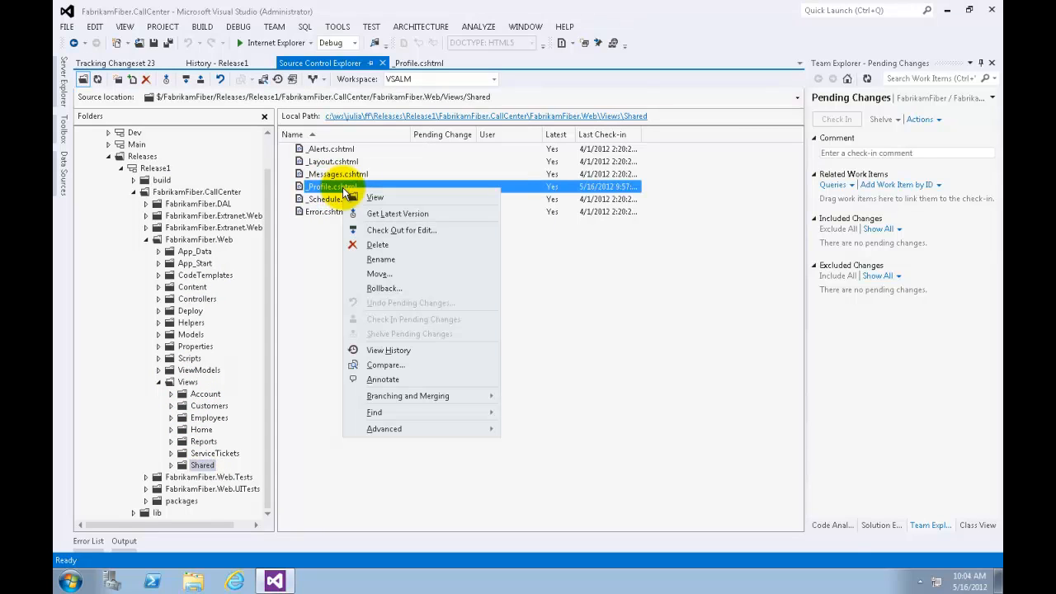
pyautogui.moveTo(382, 378)
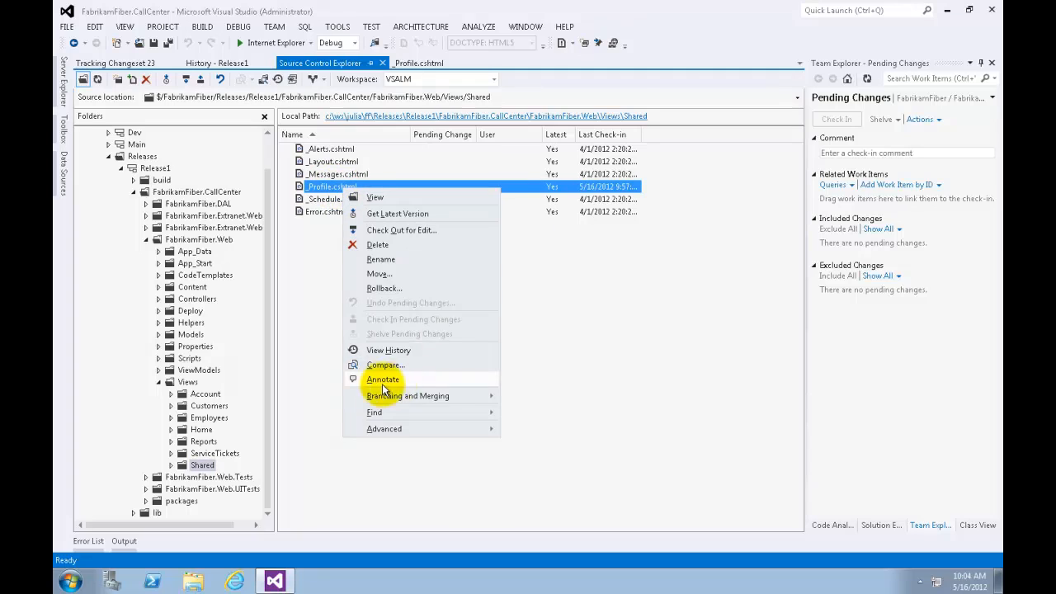
pyautogui.click(381, 378)
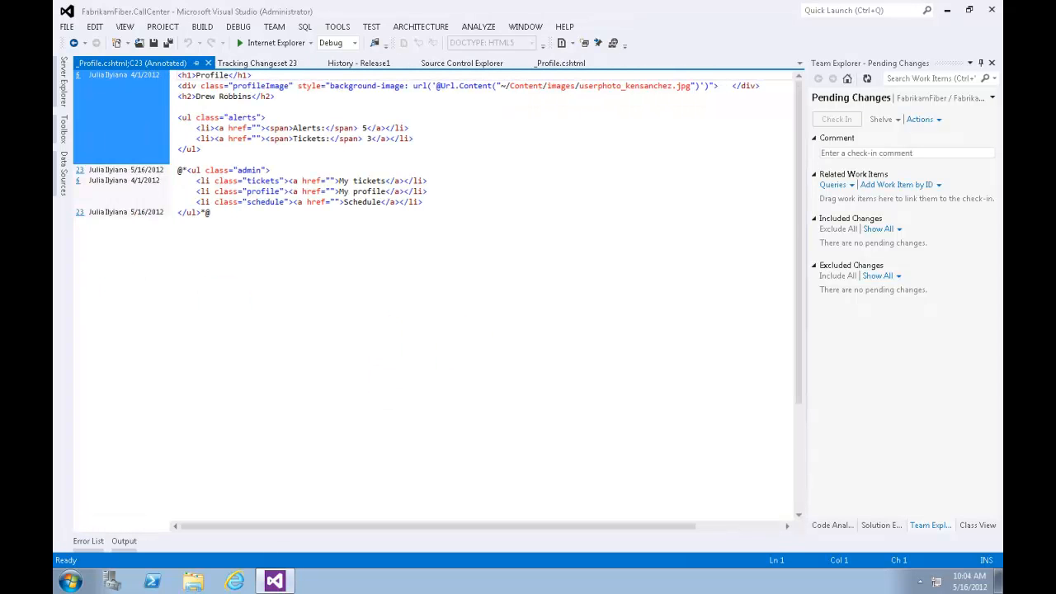
# Highlight the commented-out admin list lines attributed to changeset 23 by Julia
pyautogui.click(249, 155)
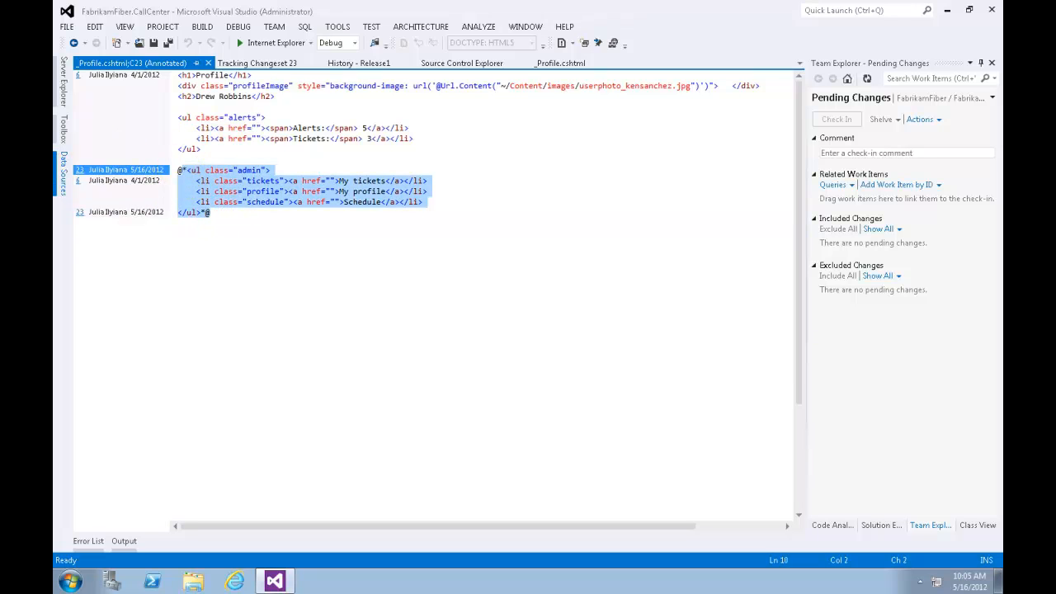
pyautogui.moveTo(62, 157)
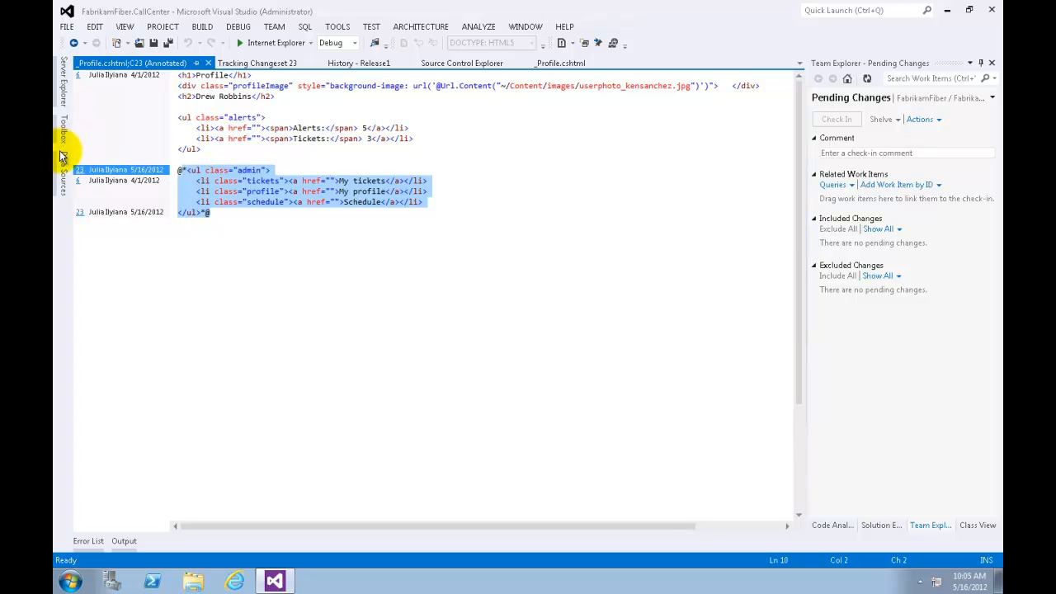